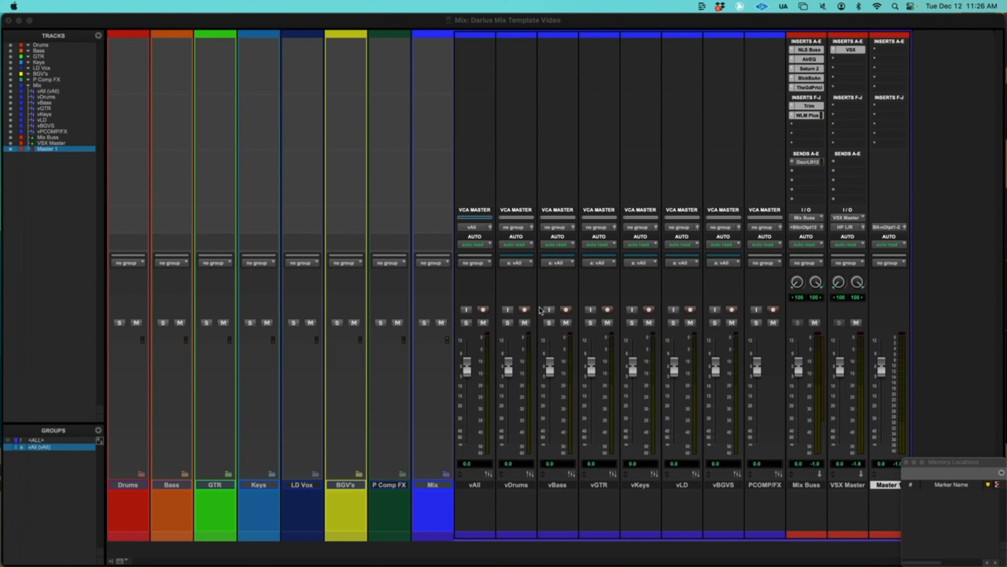
mouse_move(143, 366)
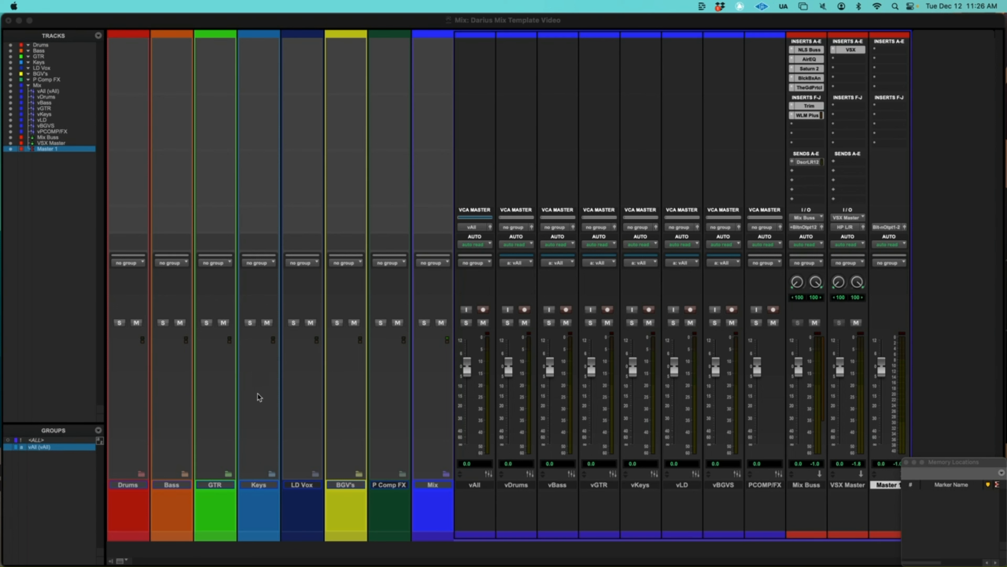
mouse_move(199, 446)
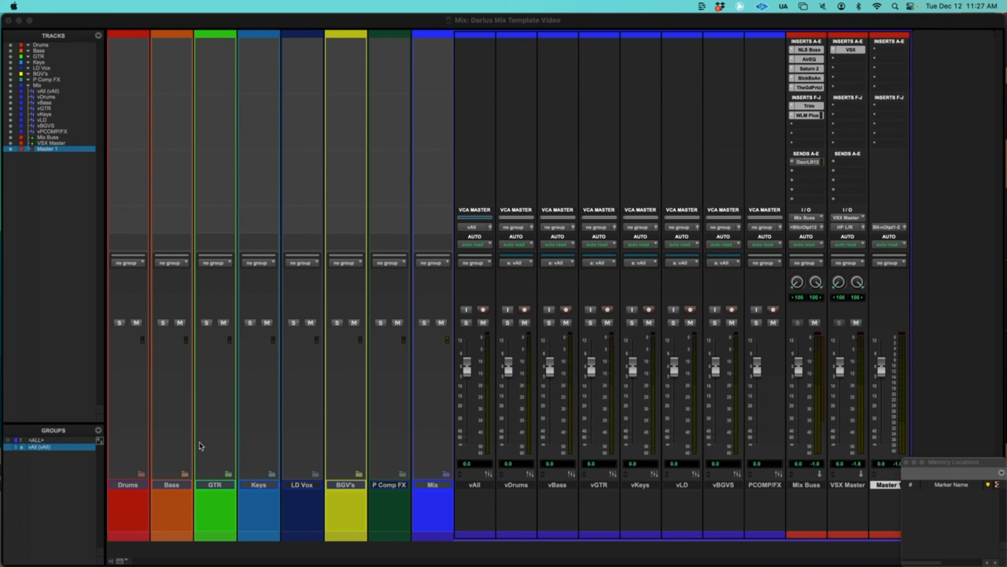
mouse_move(359, 426)
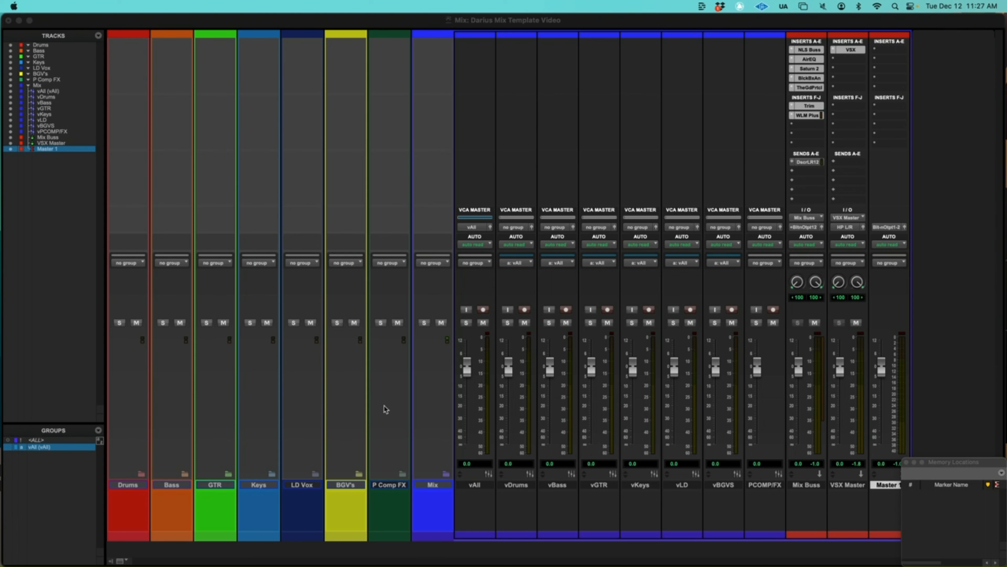
mouse_move(408, 373)
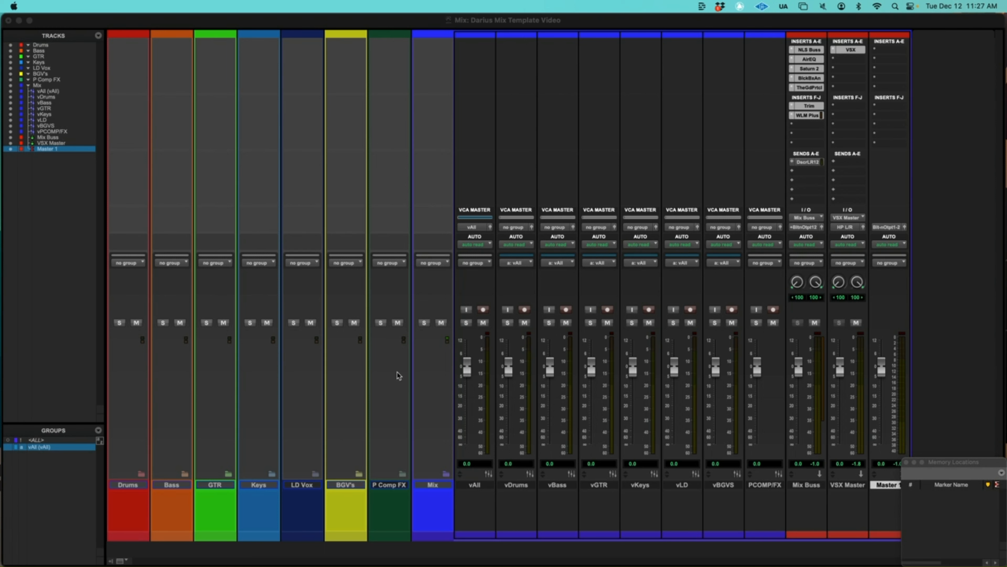
mouse_move(469, 409)
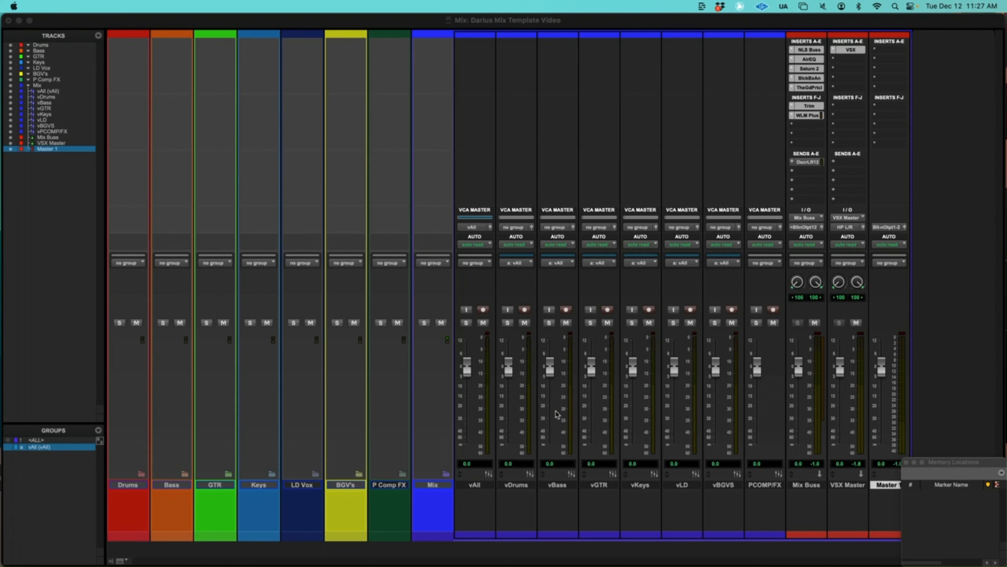
mouse_move(635, 404)
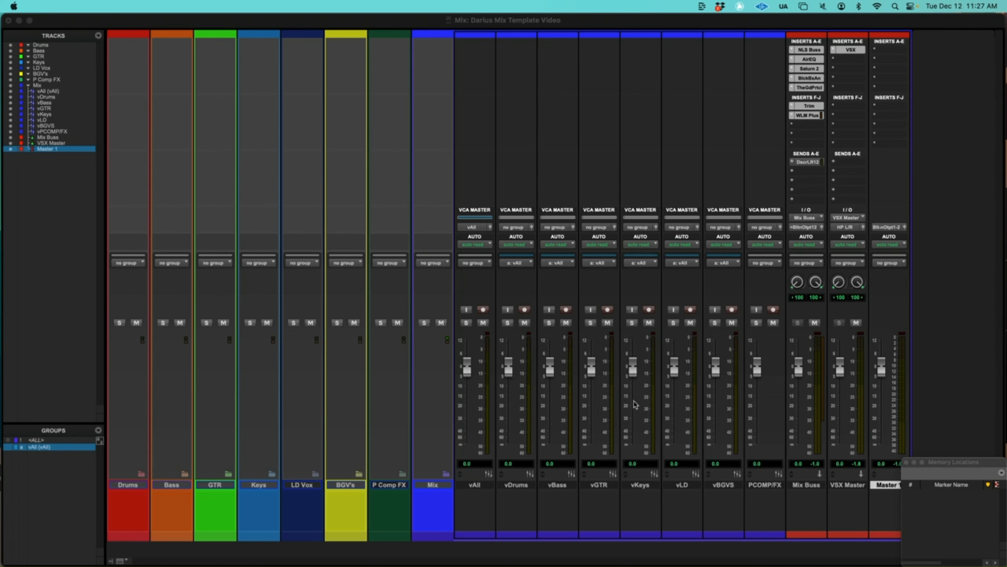
mouse_move(549, 377)
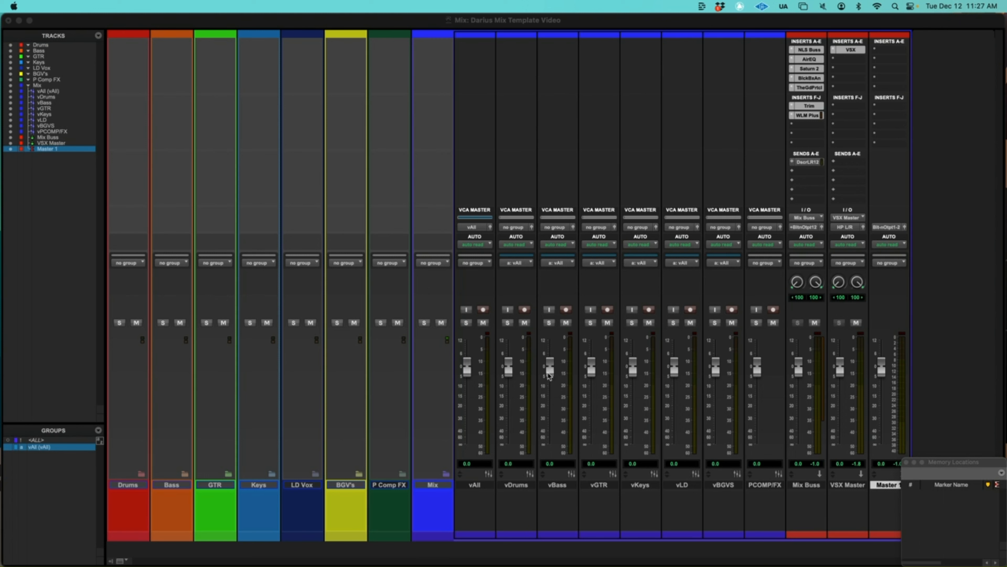
mouse_move(599, 385)
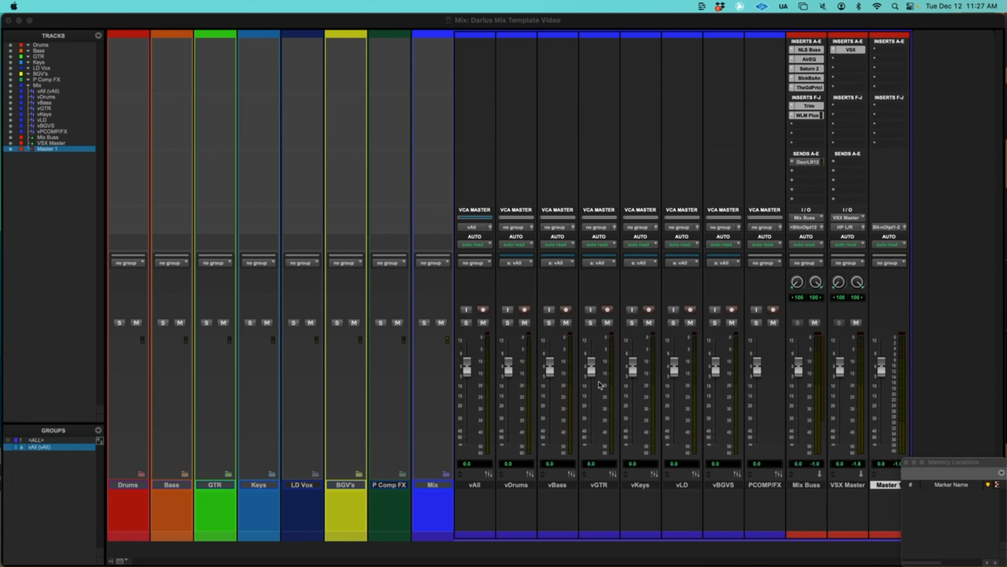
mouse_move(649, 394)
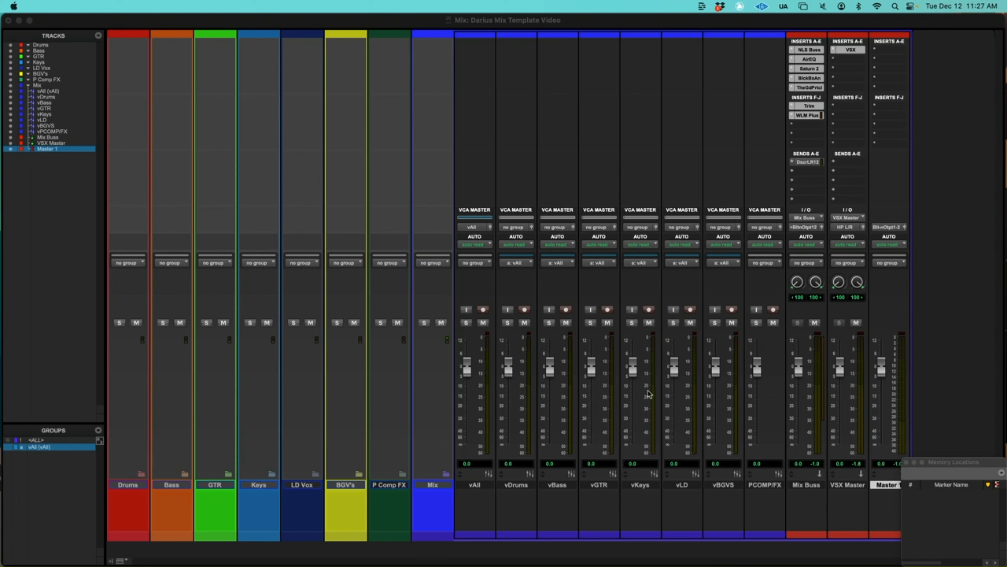
mouse_move(756, 409)
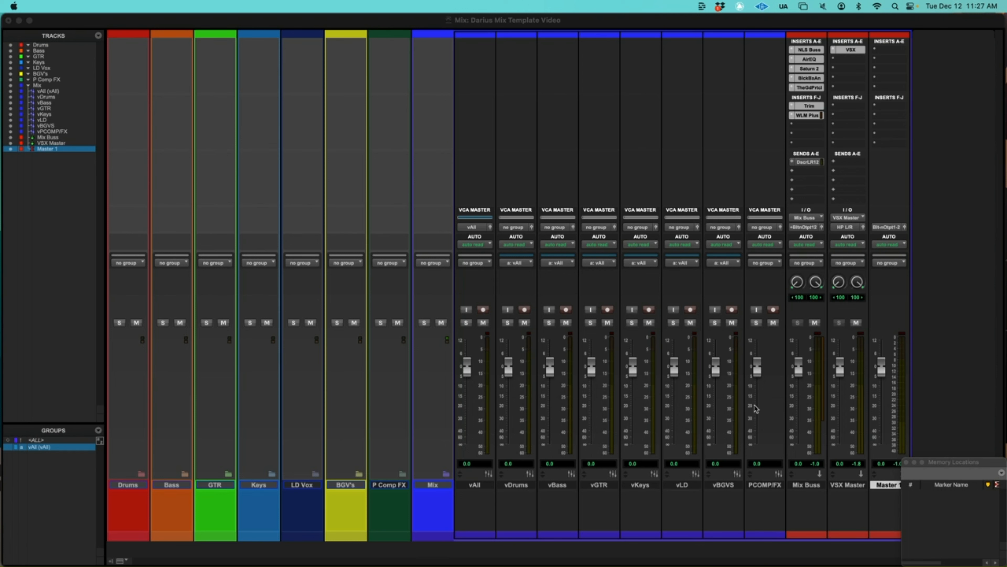
mouse_move(546, 414)
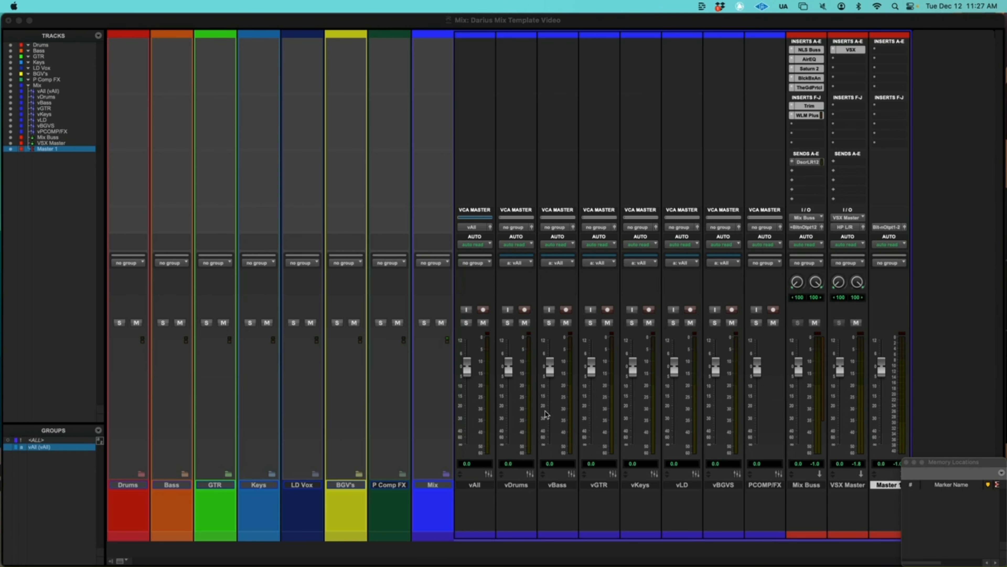
mouse_move(742, 409)
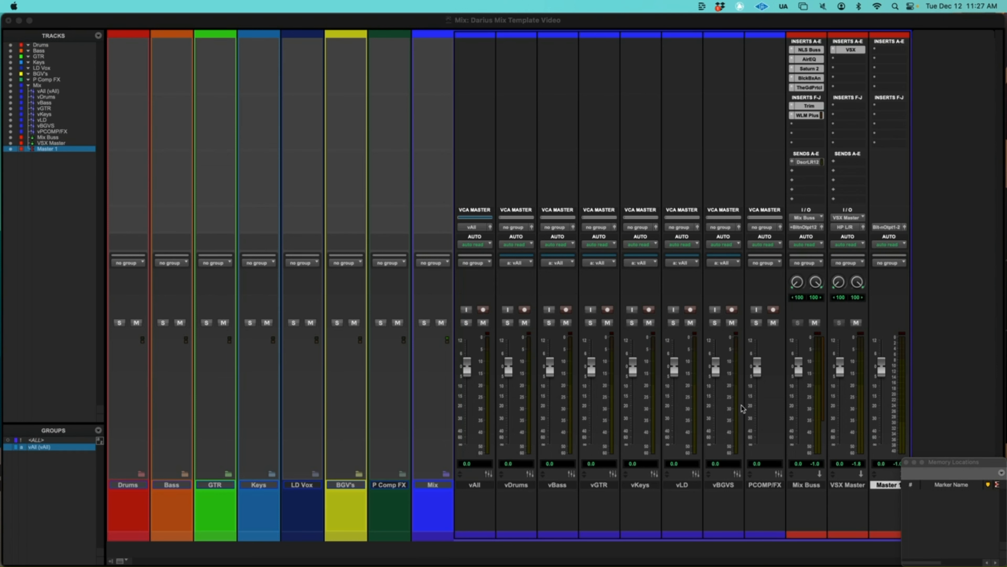
mouse_move(758, 375)
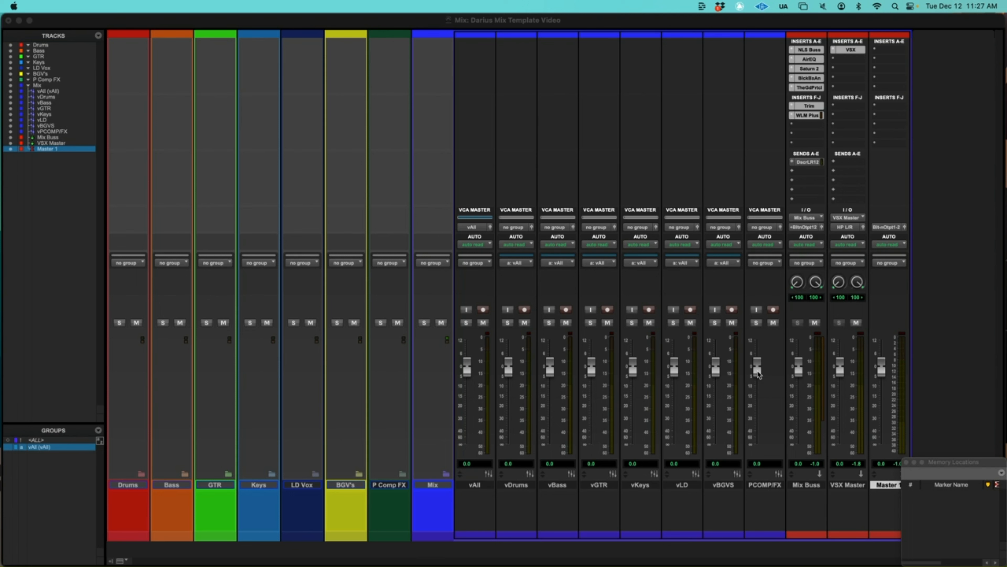
mouse_move(802, 266)
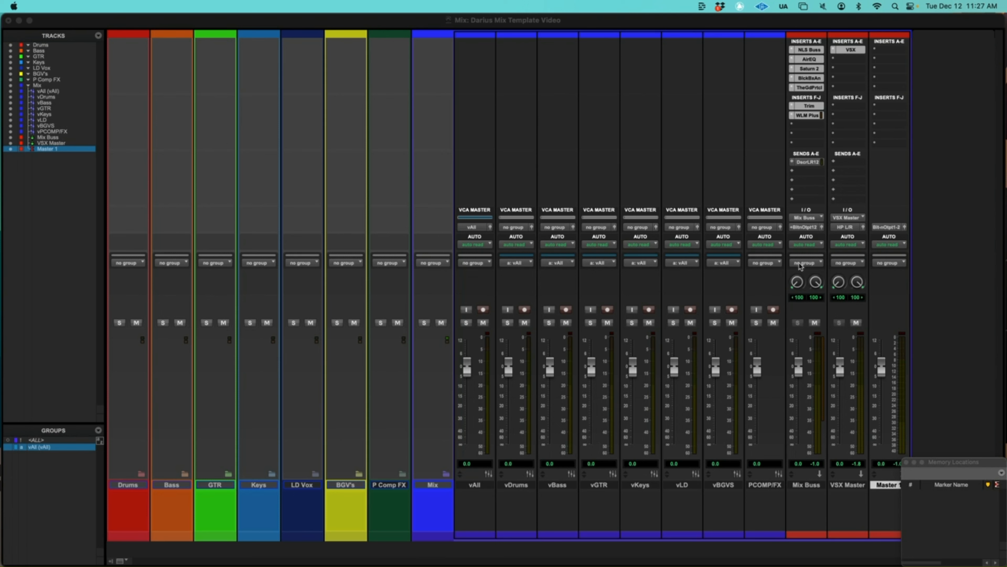
mouse_move(848, 407)
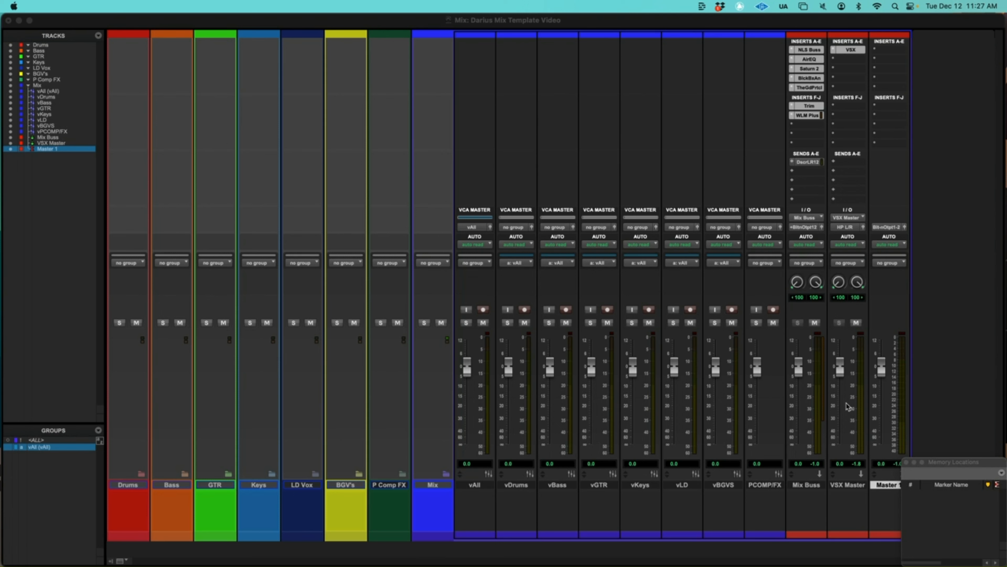
mouse_move(834, 300)
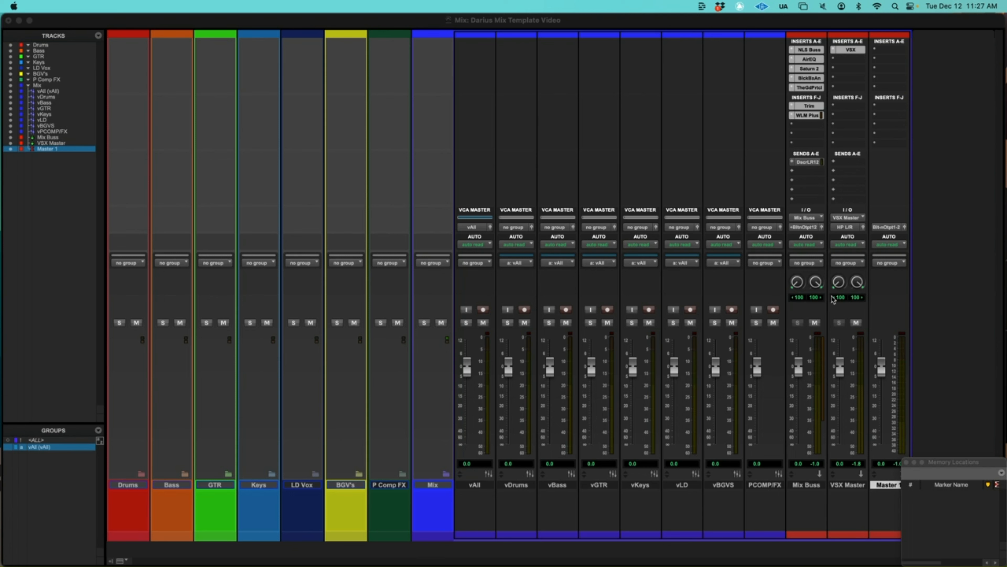
mouse_move(870, 370)
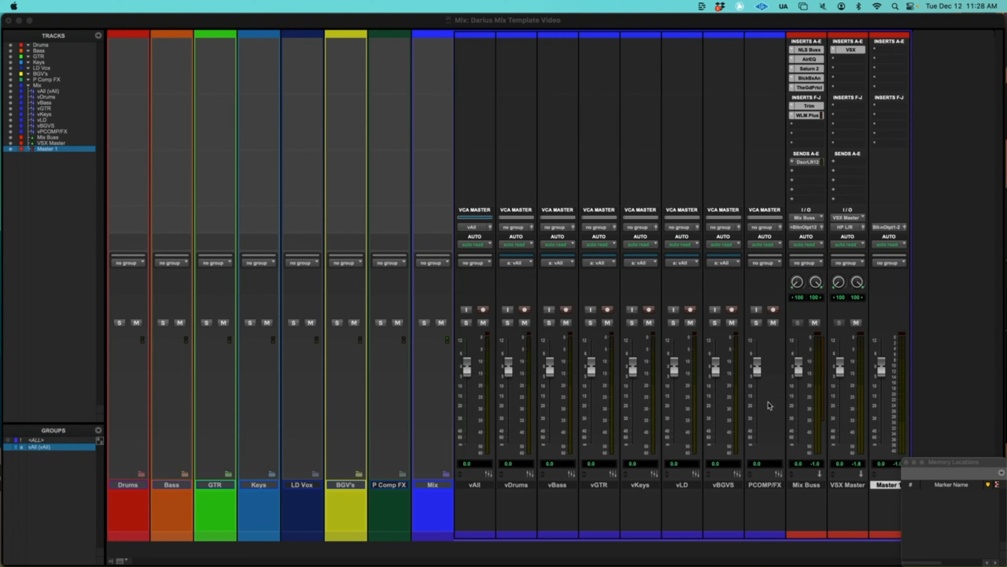
mouse_move(724, 426)
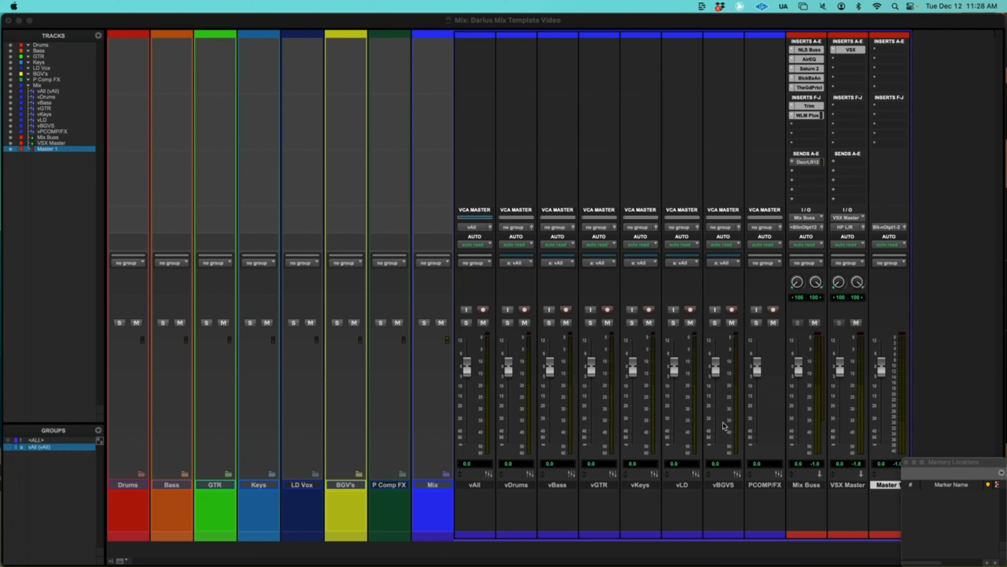
mouse_move(608, 278)
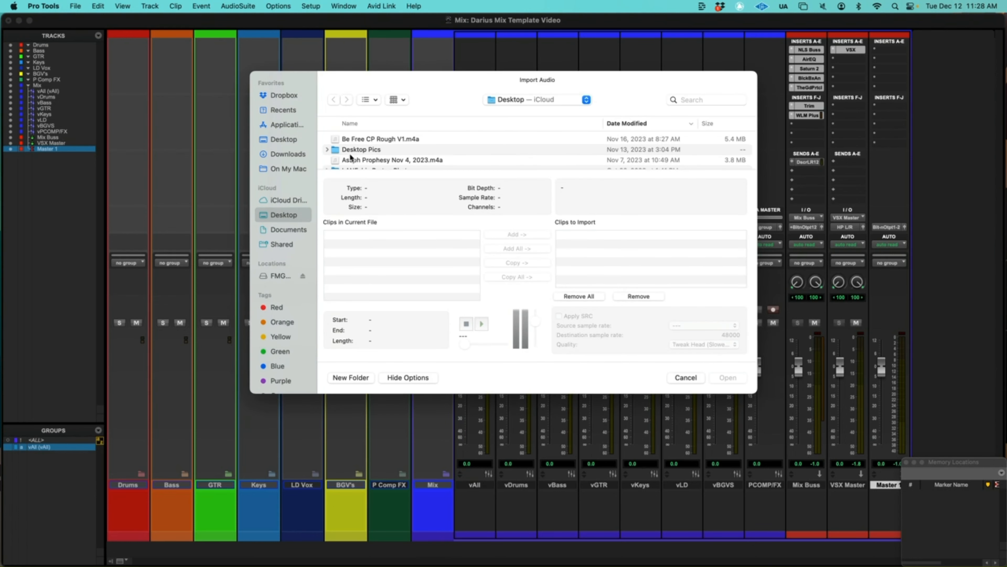
Browse the FMG Work Drive to Practice Mixes > Slow Down (Mix Practice) > Audio Files
click(280, 275)
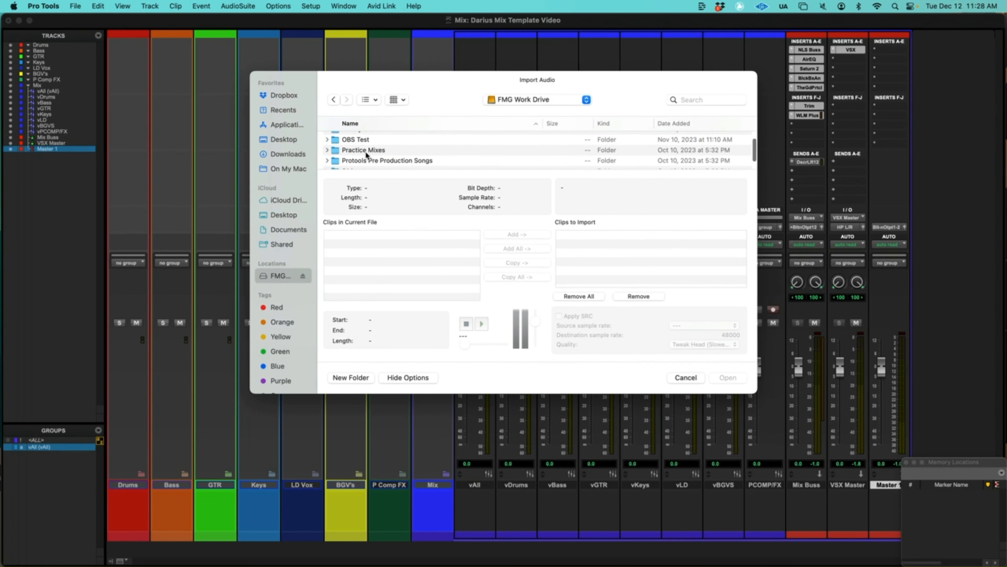
double_click(363, 149)
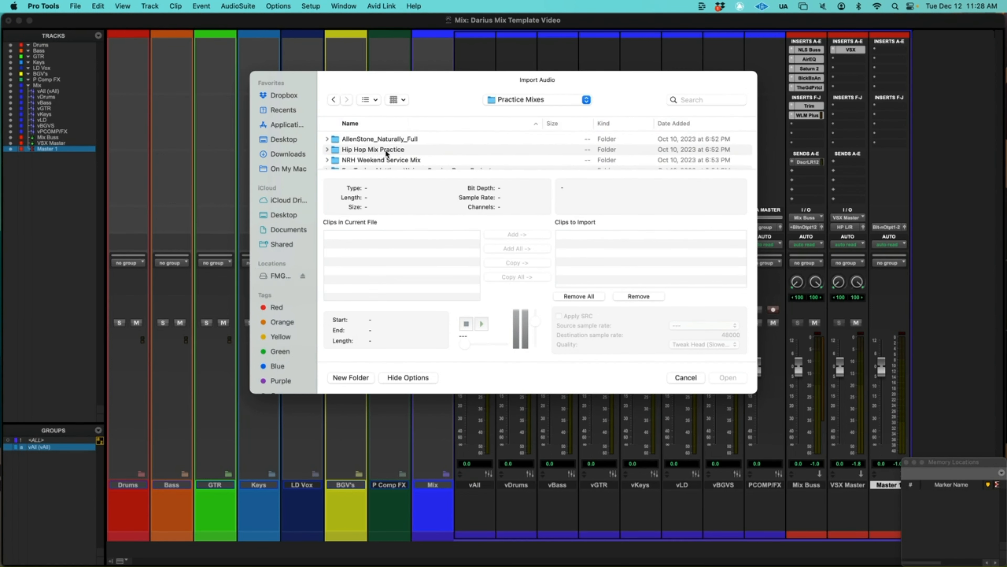
double_click(386, 149)
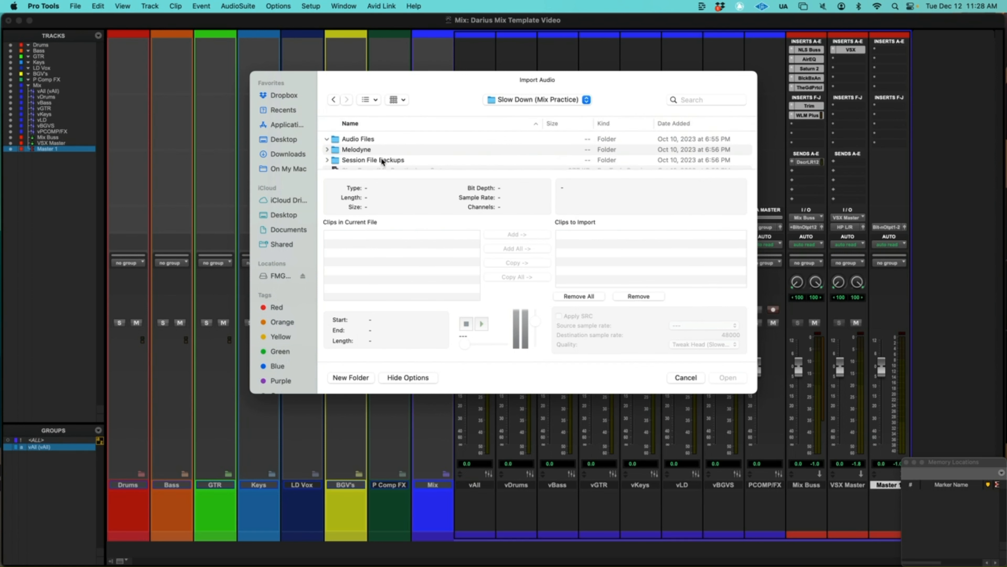
click(327, 139)
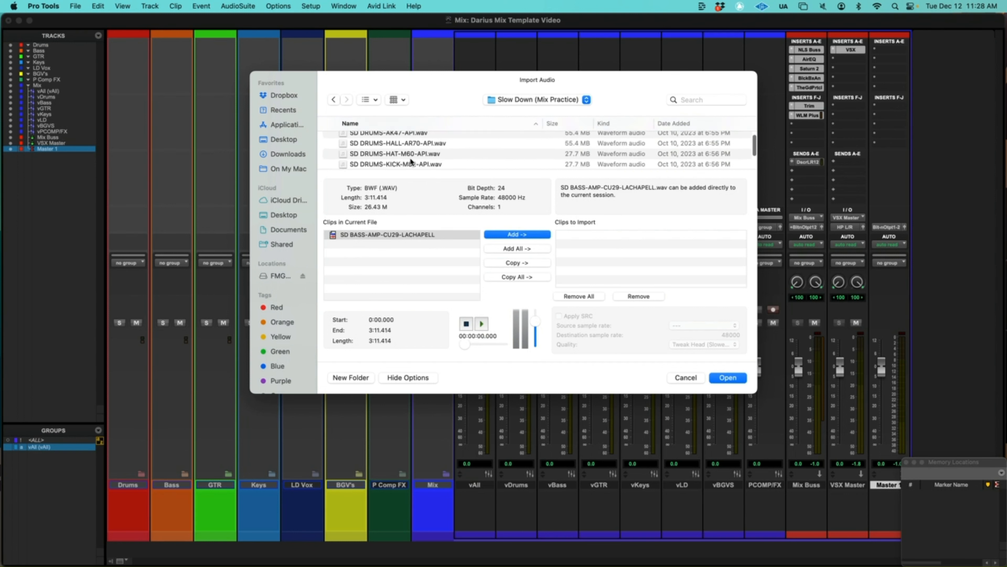
scroll(down, 3)
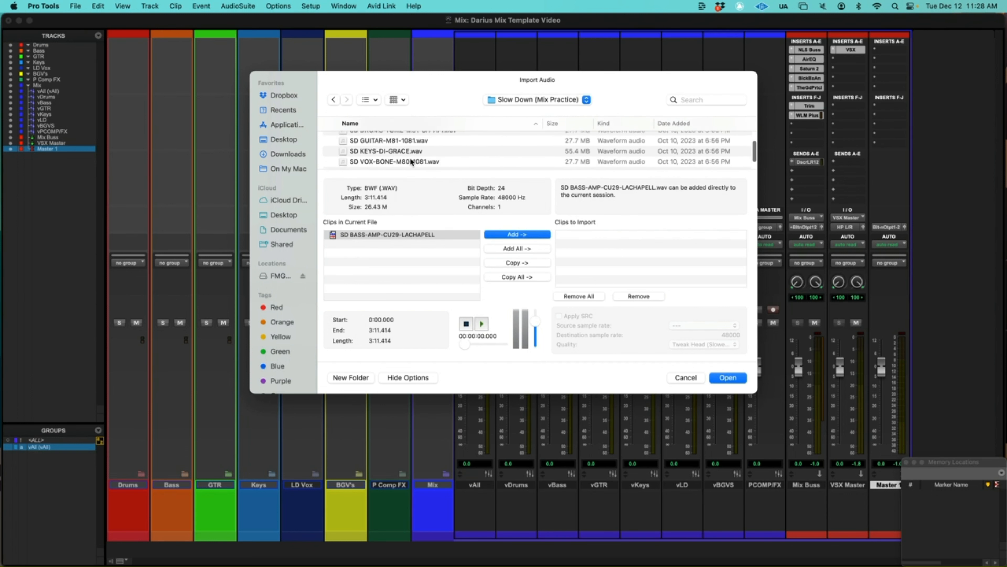
scroll(down, 3)
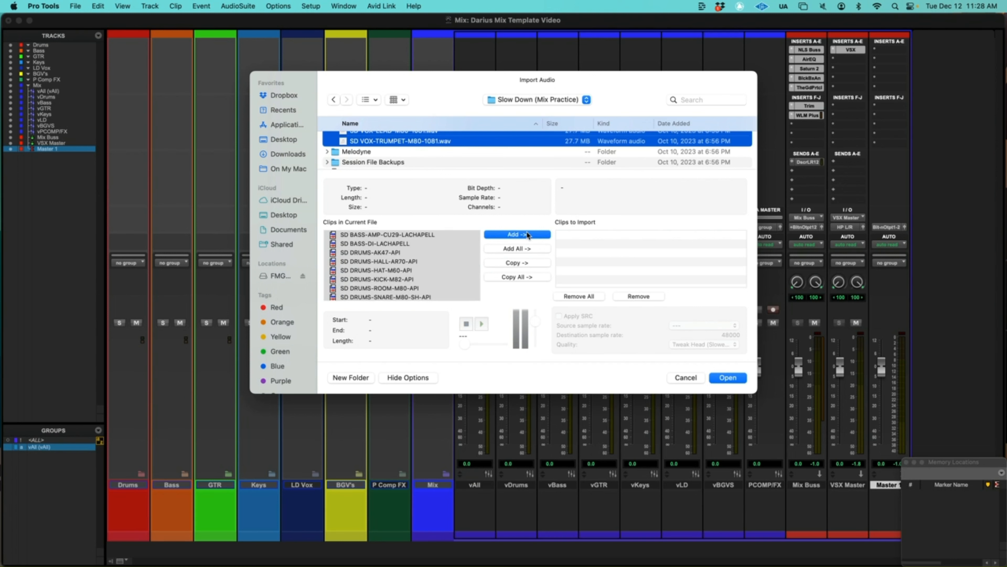
Add All of the file's clips to the import list and proceed to Audio Import Options
click(517, 248)
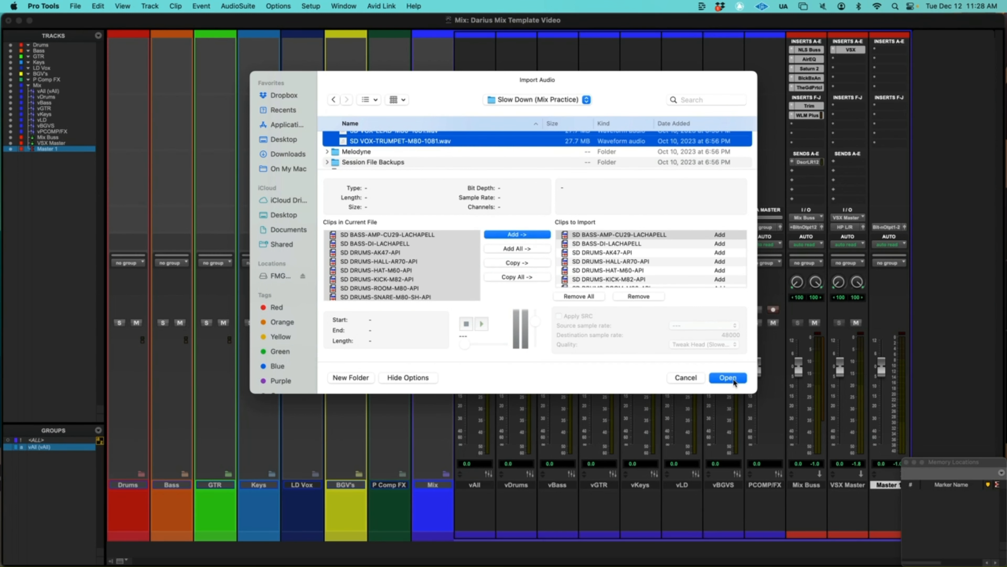
click(727, 377)
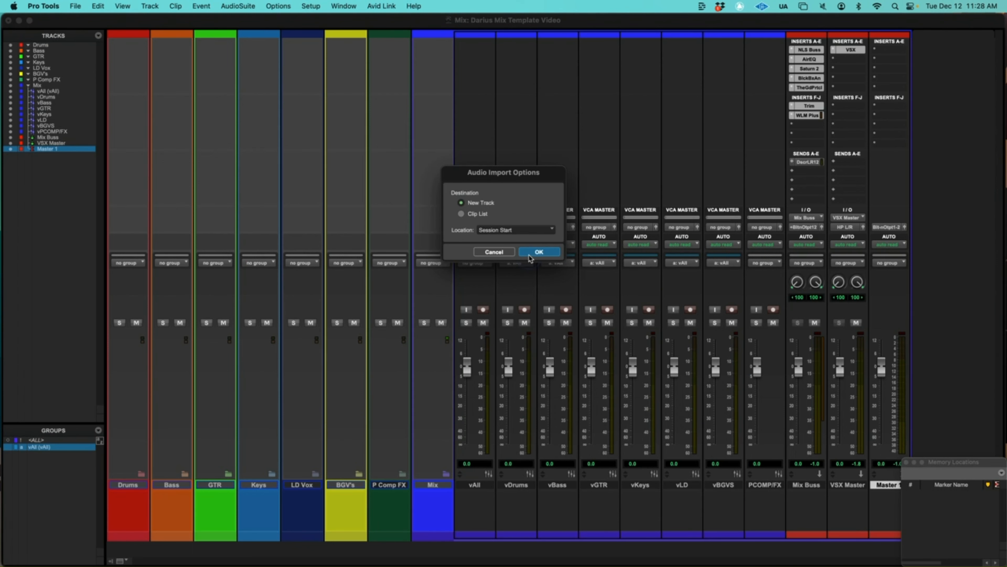
Import the clips as new tracks at session start and check them in the Mix window
click(539, 251)
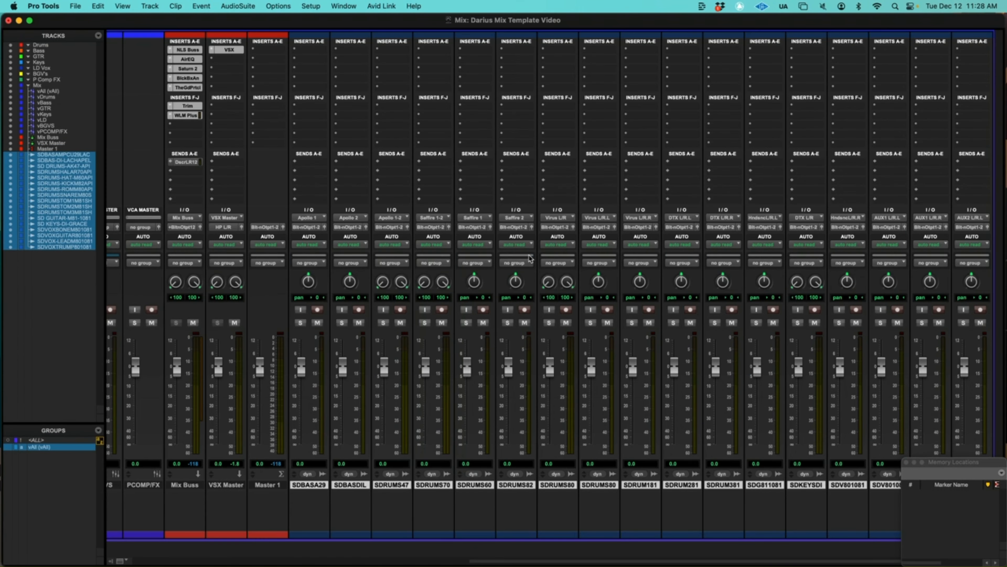
mouse_move(784, 466)
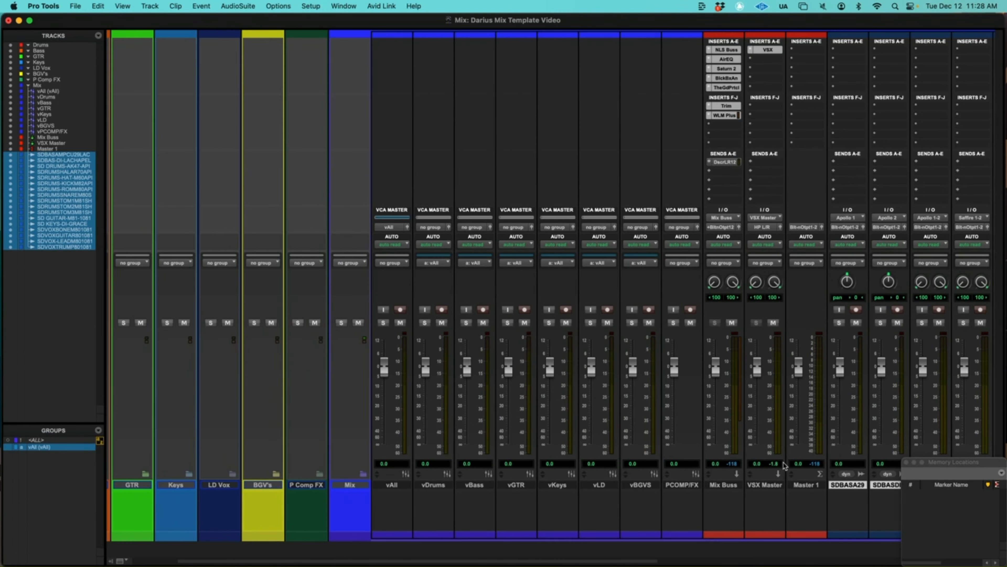
scroll(right, 3)
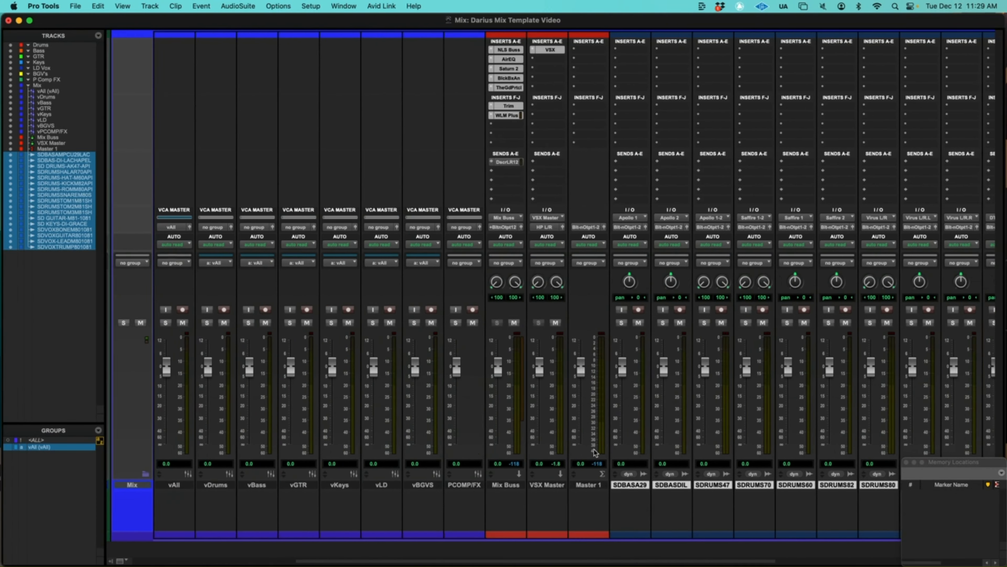
scroll(left, 3)
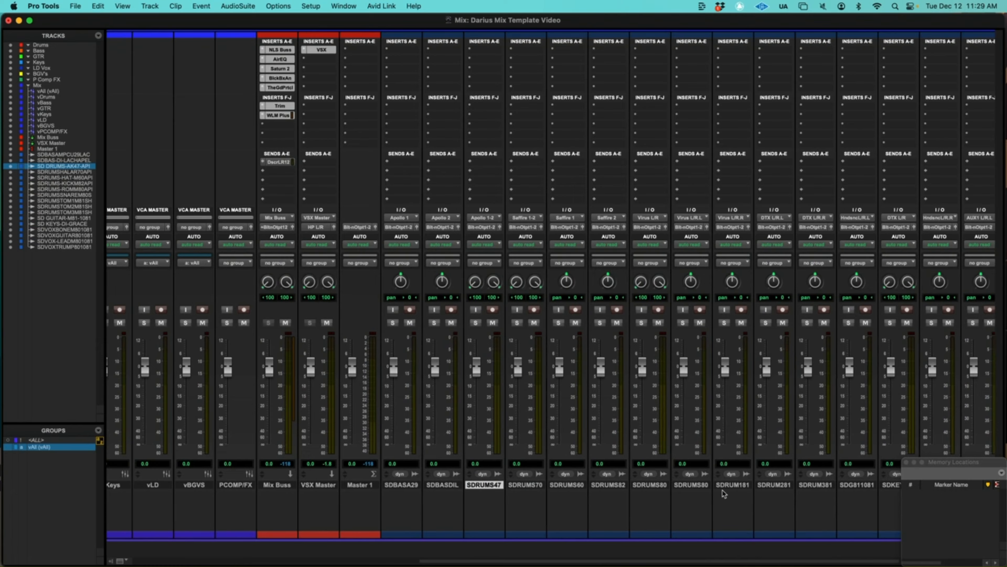
Scroll the Mix window toward the SD DRUMS tracks and the Drums folder
scroll(left, 3)
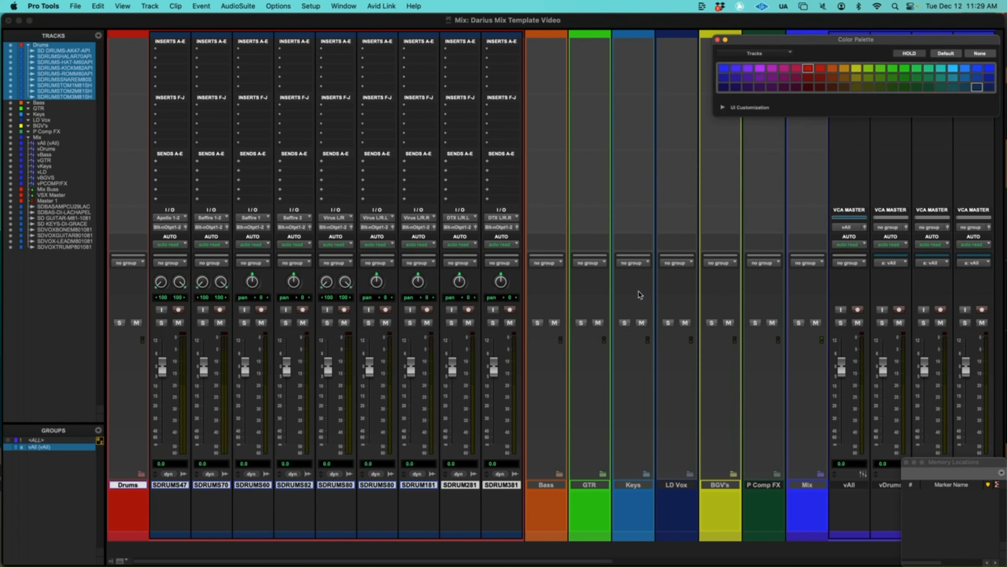
mouse_move(823, 77)
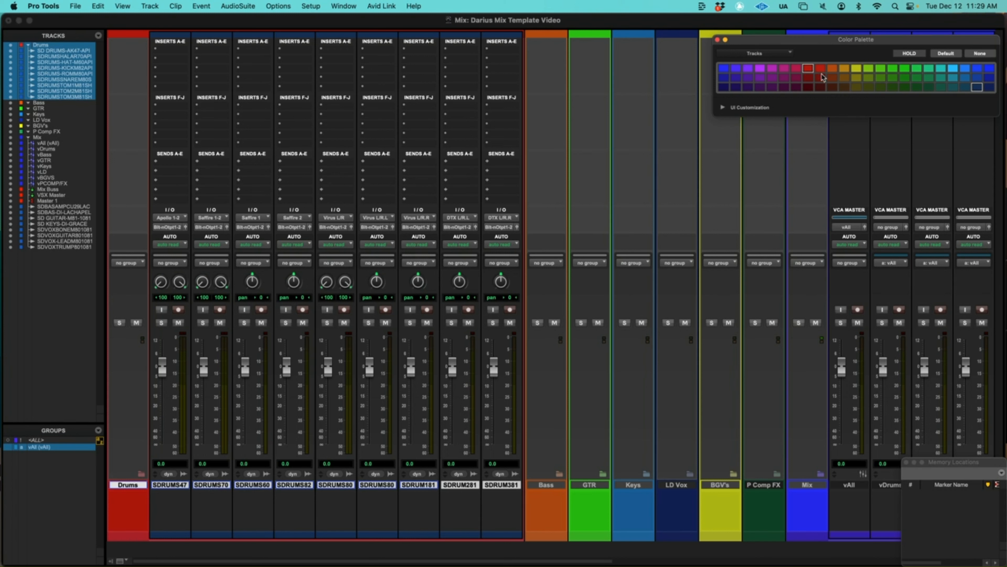
Colour the selected drum tracks red from the Color Palette
click(808, 68)
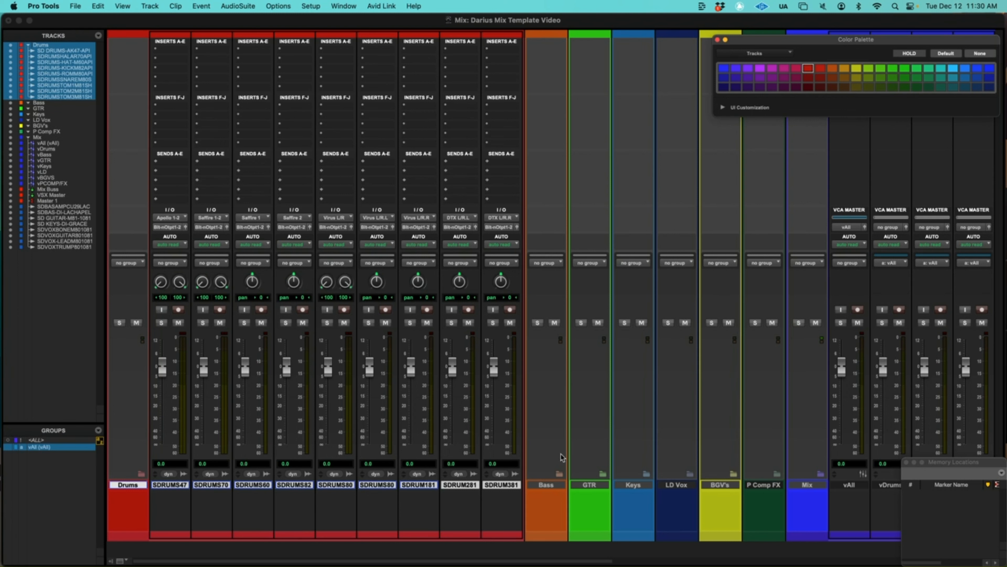
mouse_move(127, 500)
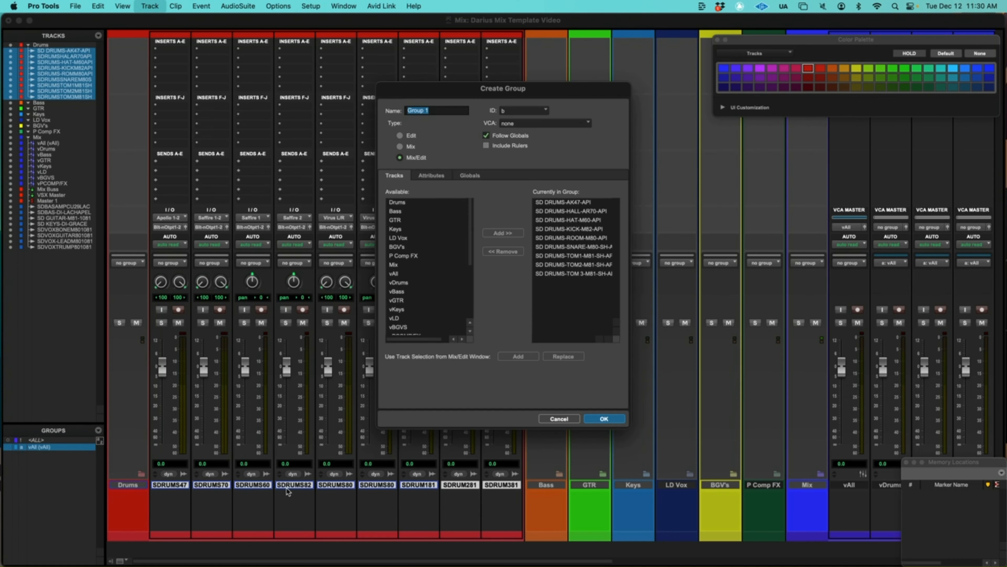
mouse_move(197, 391)
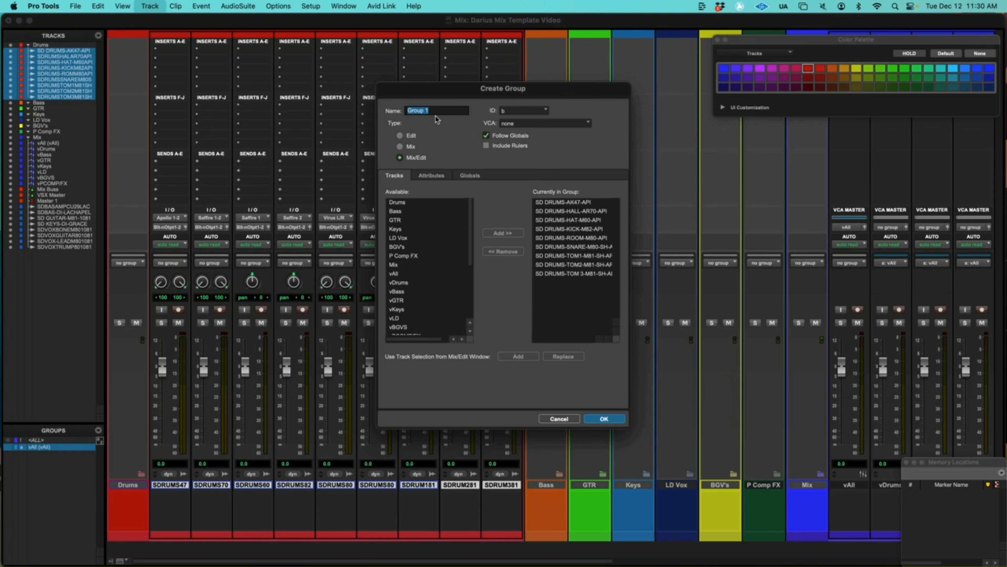
Create a Mix group named vDrums tied to the vDrums VCA and confirm it
text(vDrums)
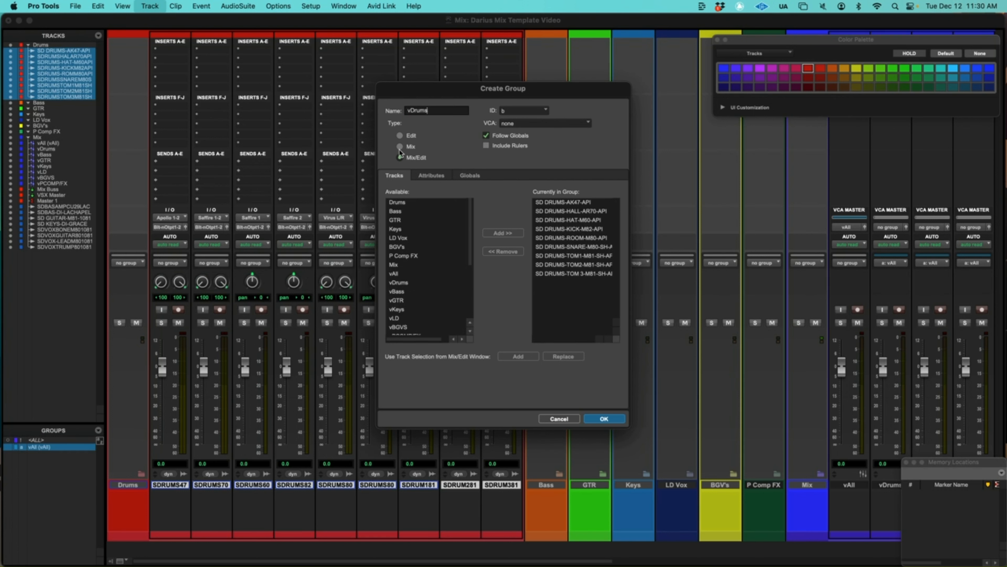
click(401, 147)
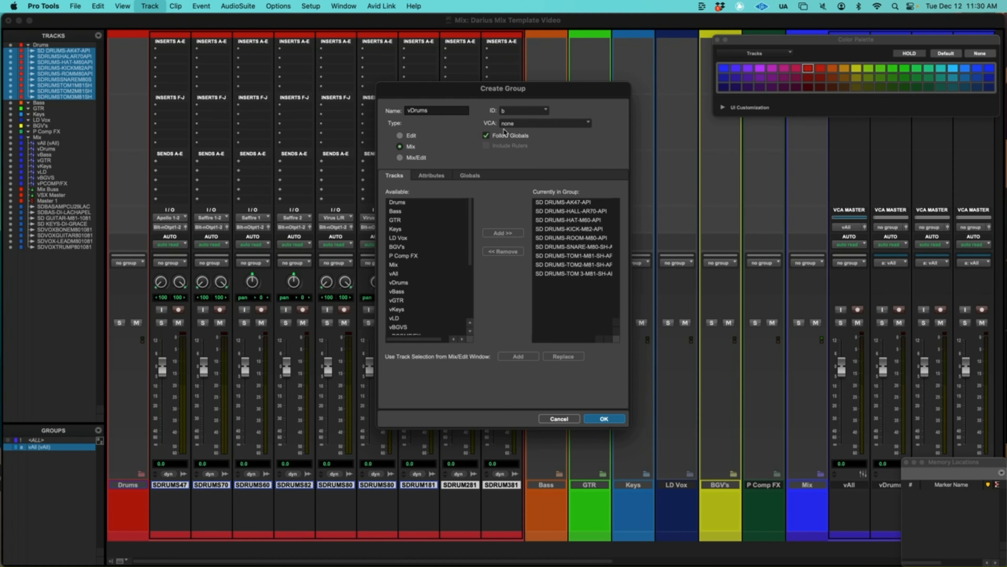
click(544, 123)
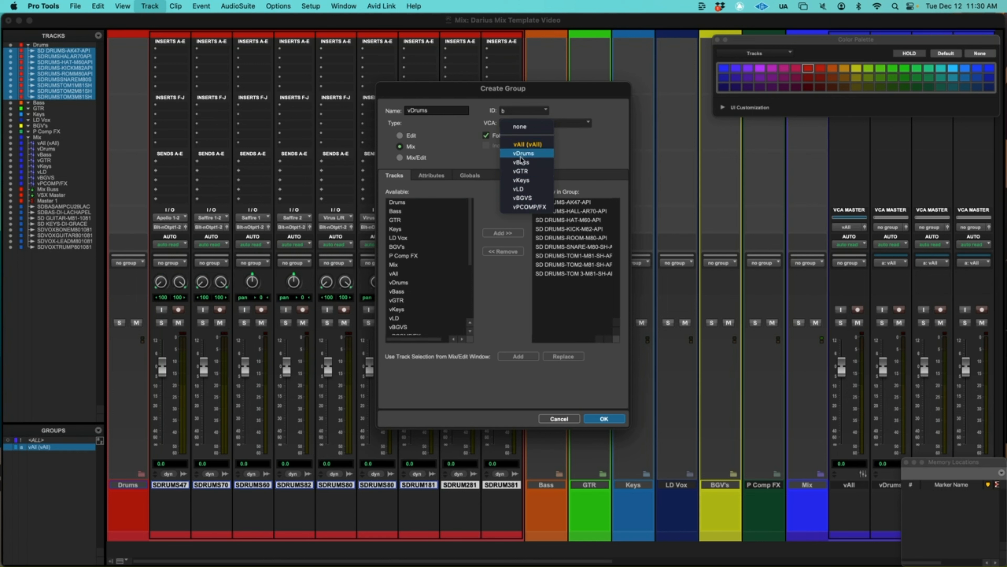
click(524, 153)
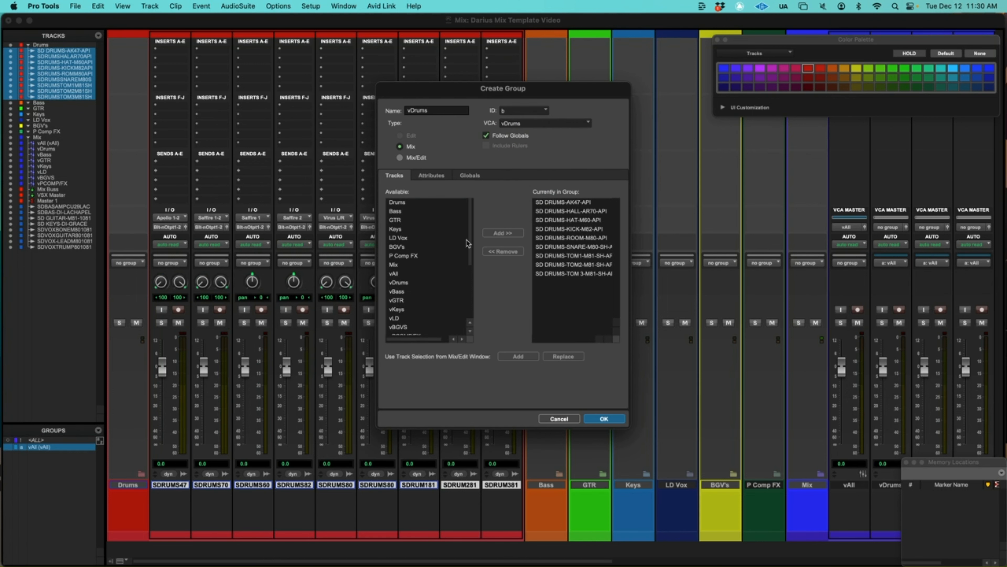
click(603, 418)
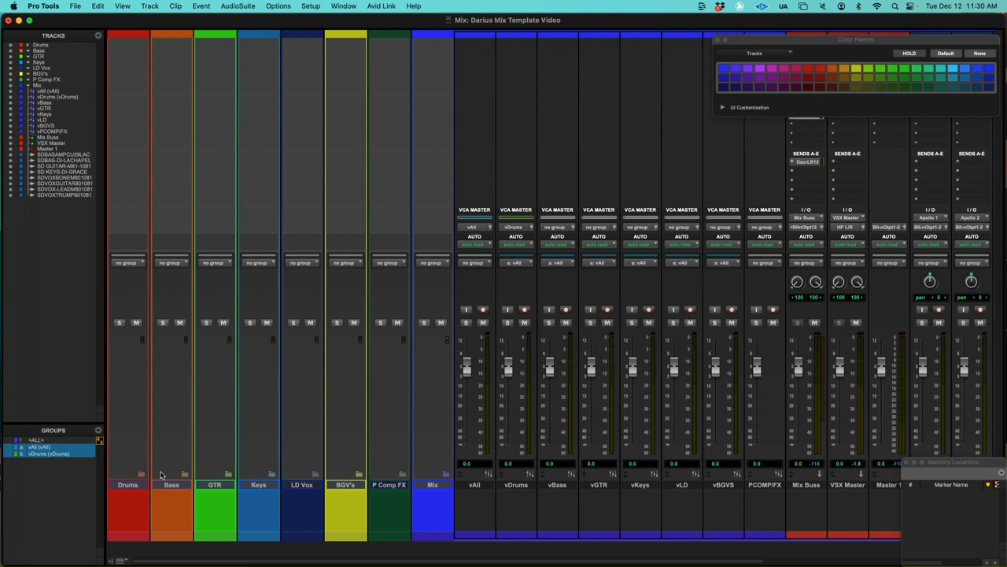
mouse_move(587, 485)
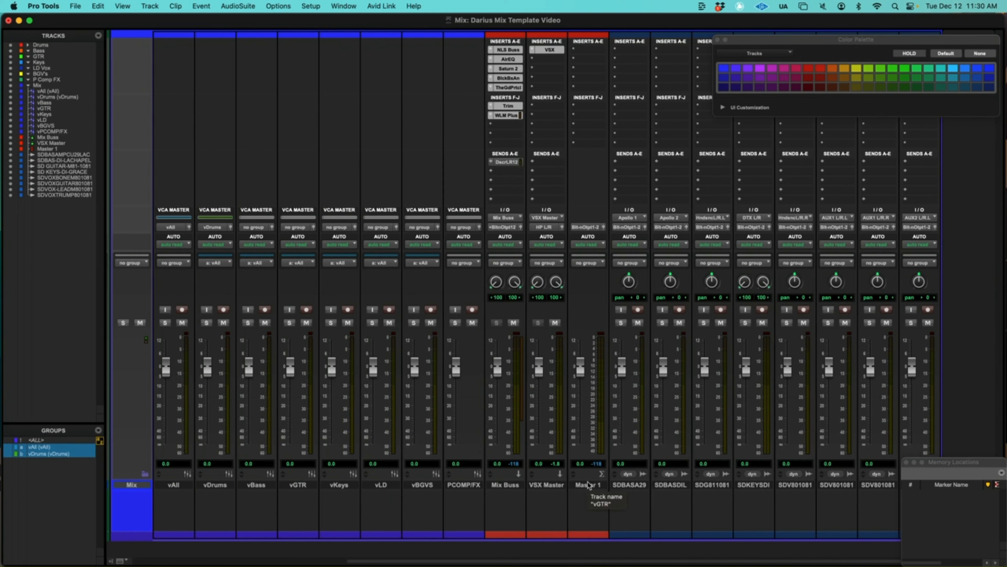
mouse_move(651, 489)
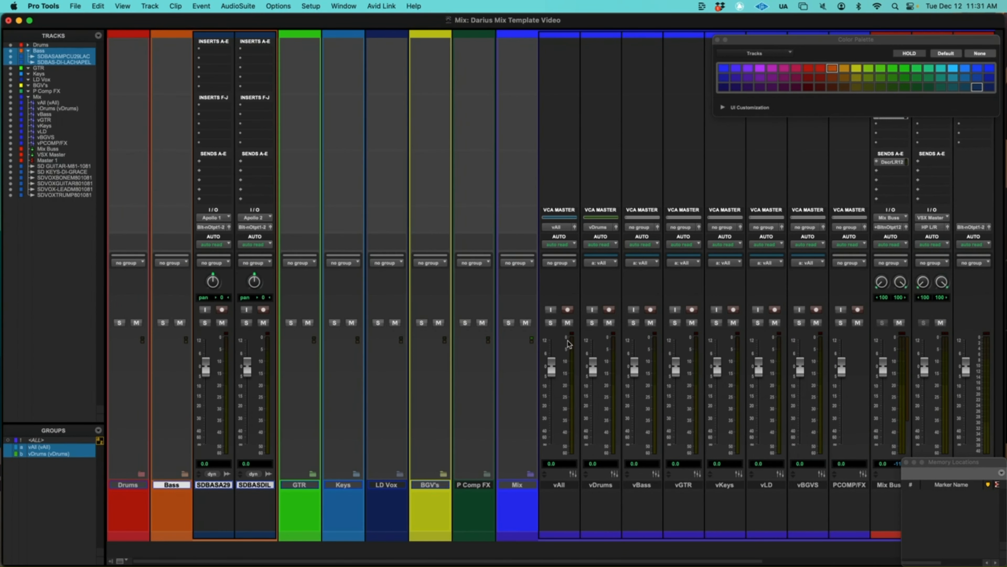
Colour the two selected bass tracks from the Color Palette
click(831, 69)
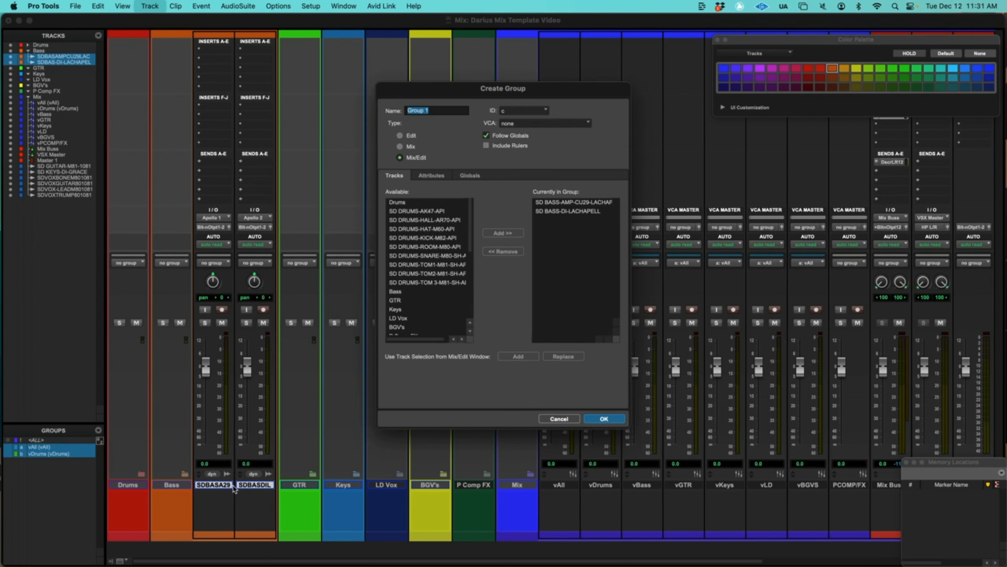
Create a Mix group named vBass tied to the vBass VCA and confirm it
text(v)
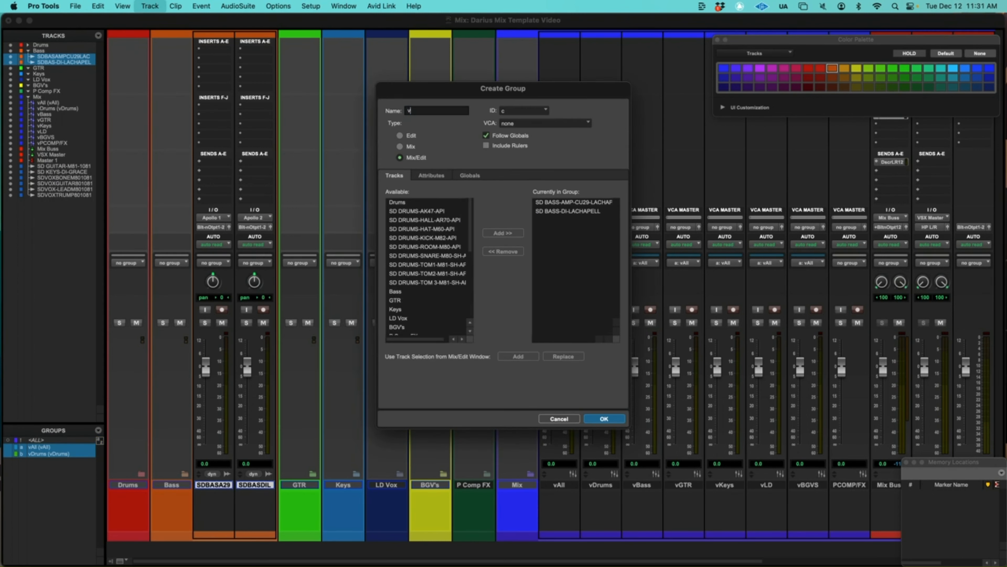
text(vBass)
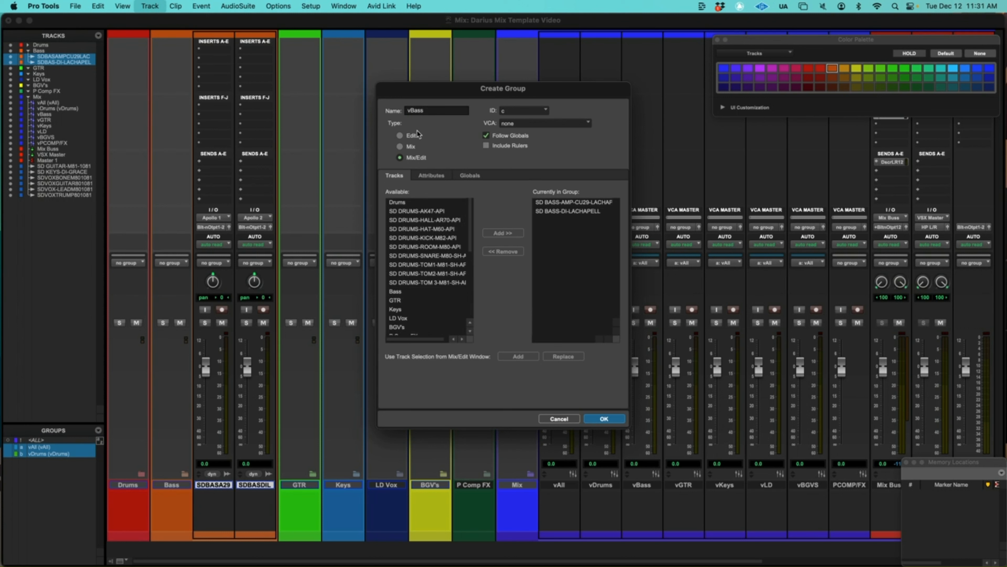
click(401, 147)
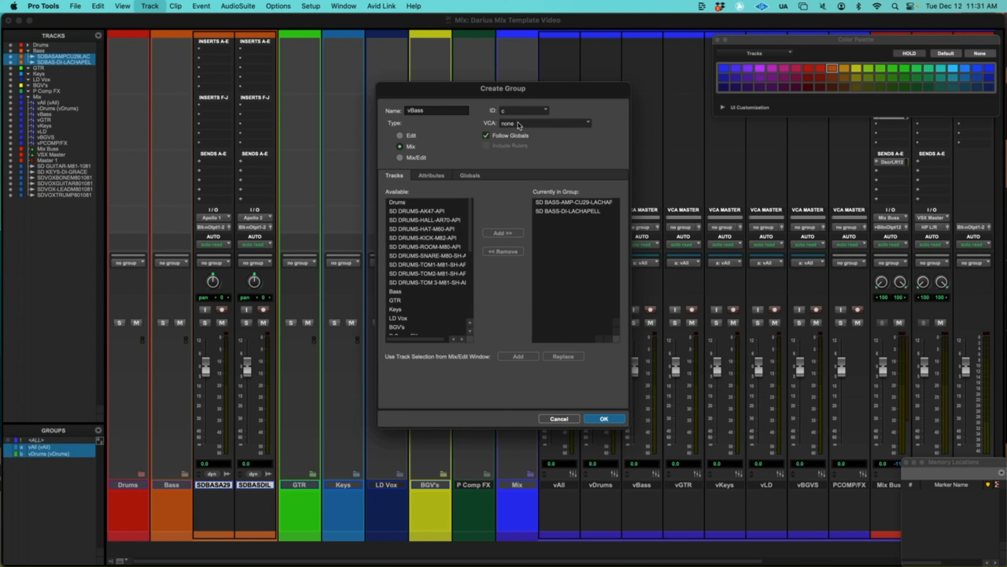
click(546, 123)
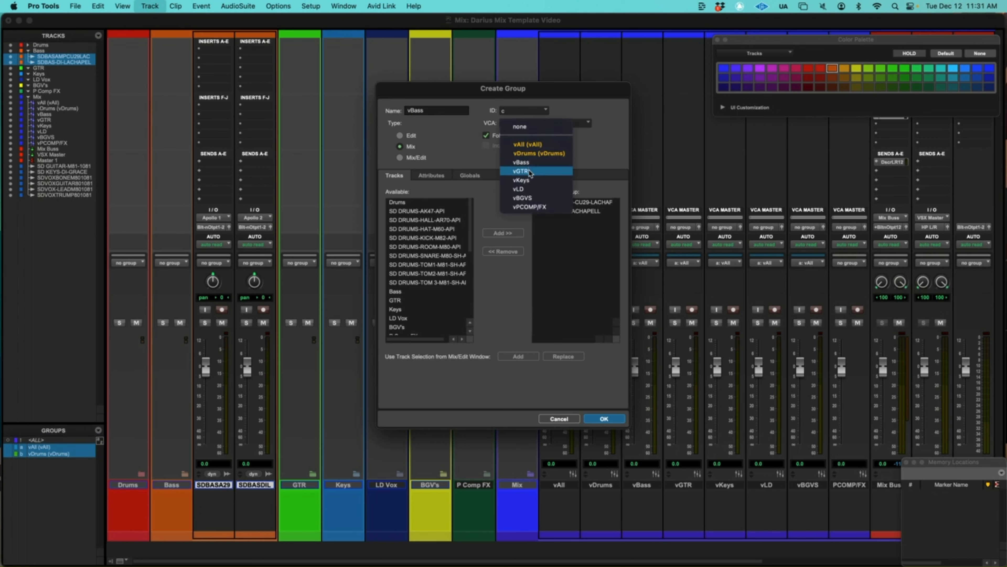
click(521, 162)
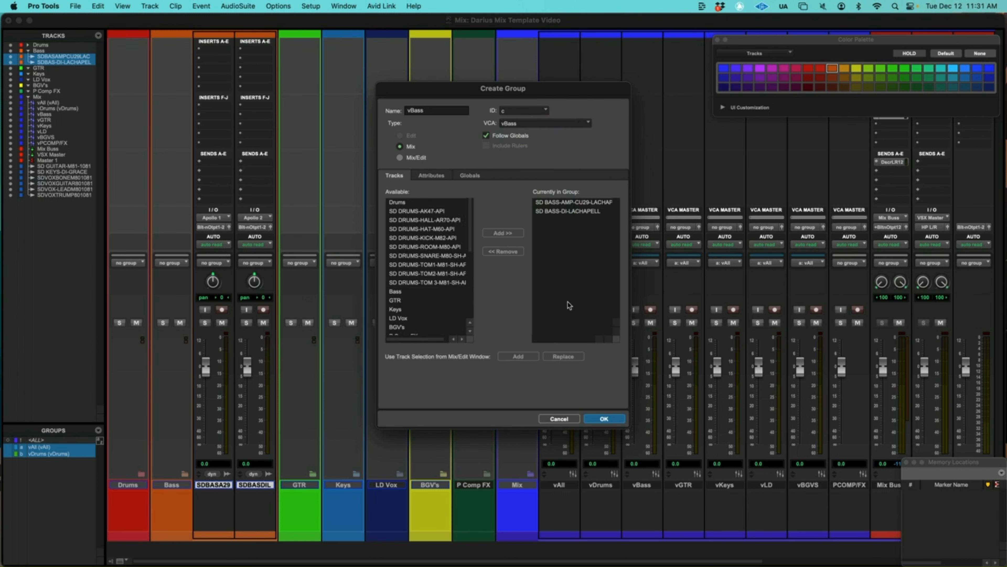
click(603, 419)
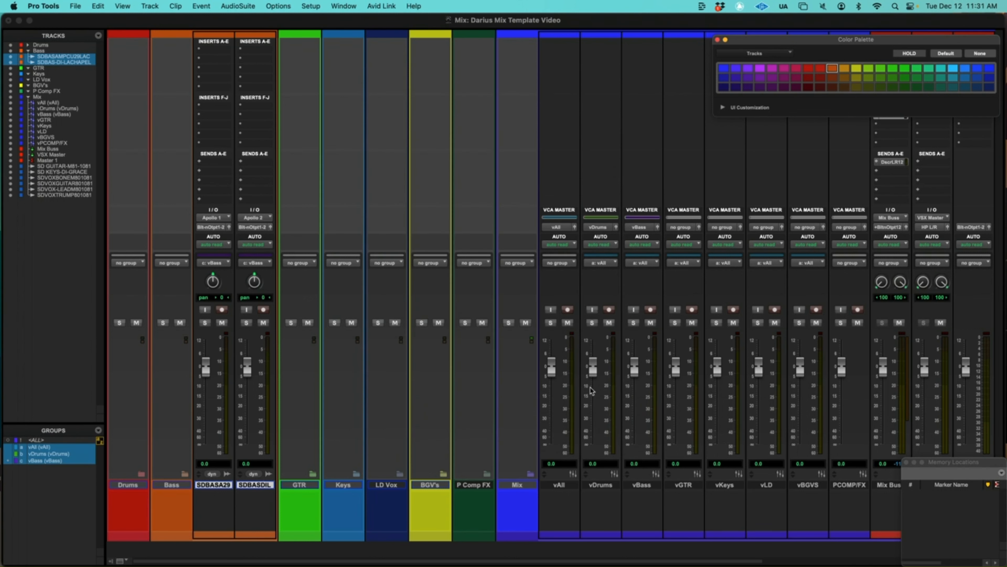
mouse_move(177, 474)
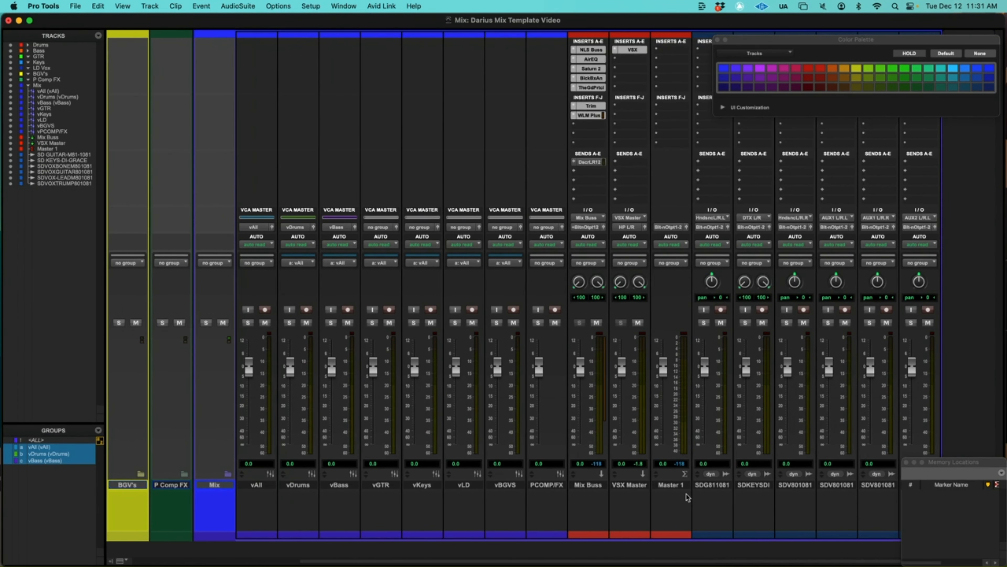
mouse_move(717, 497)
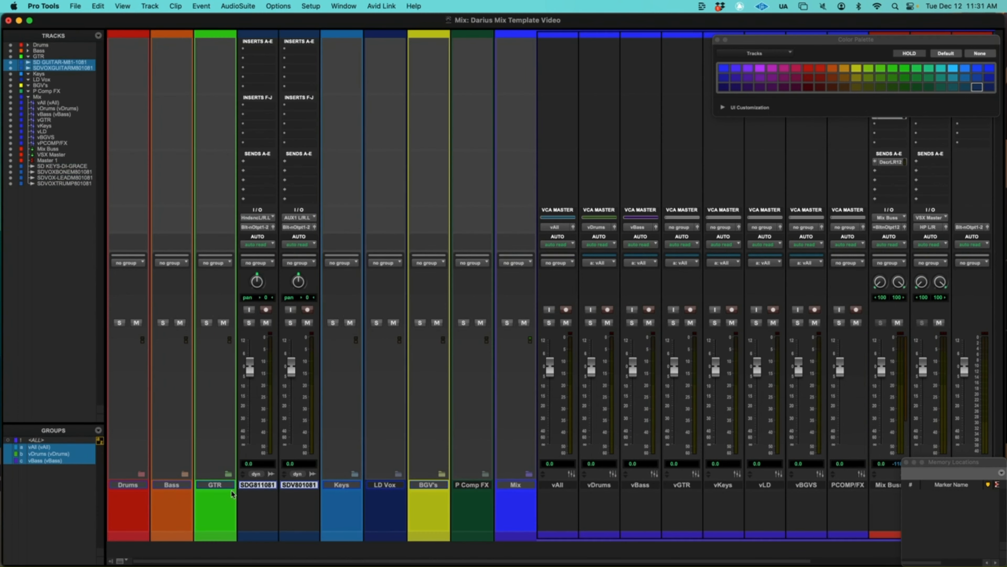
mouse_move(229, 490)
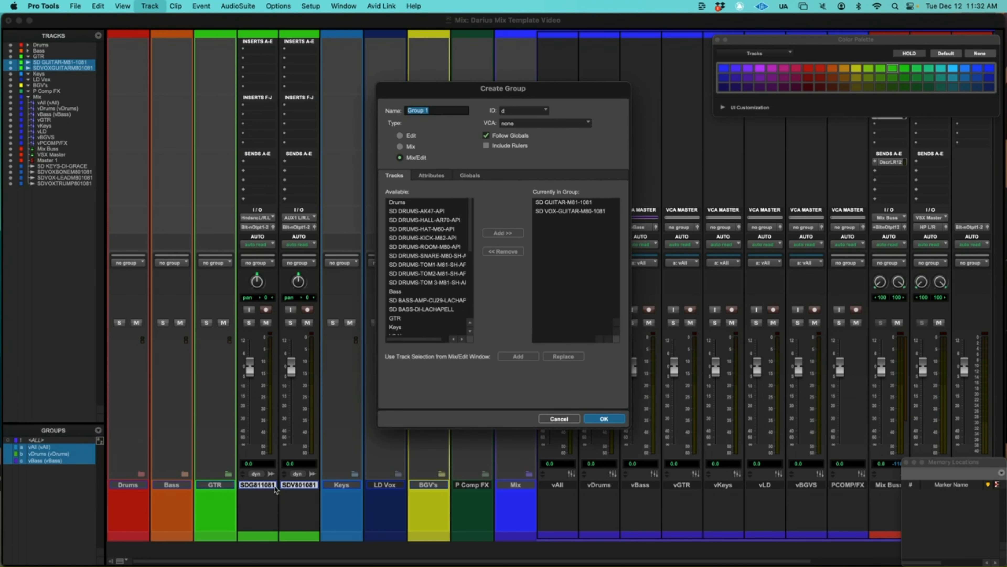
Create a Mix group named vGTR tied to the vGTR VCA and confirm it
text(vGTR)
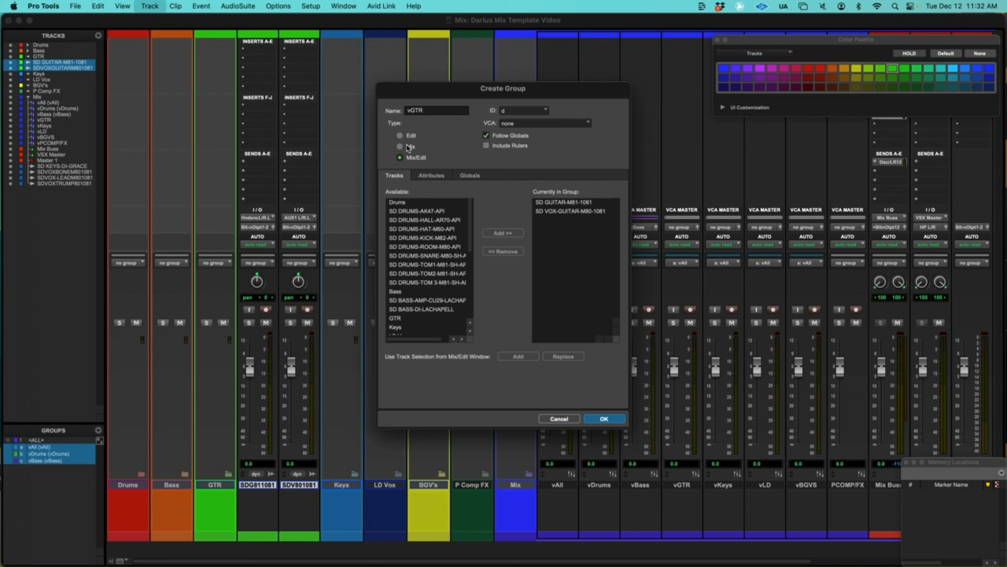
click(543, 123)
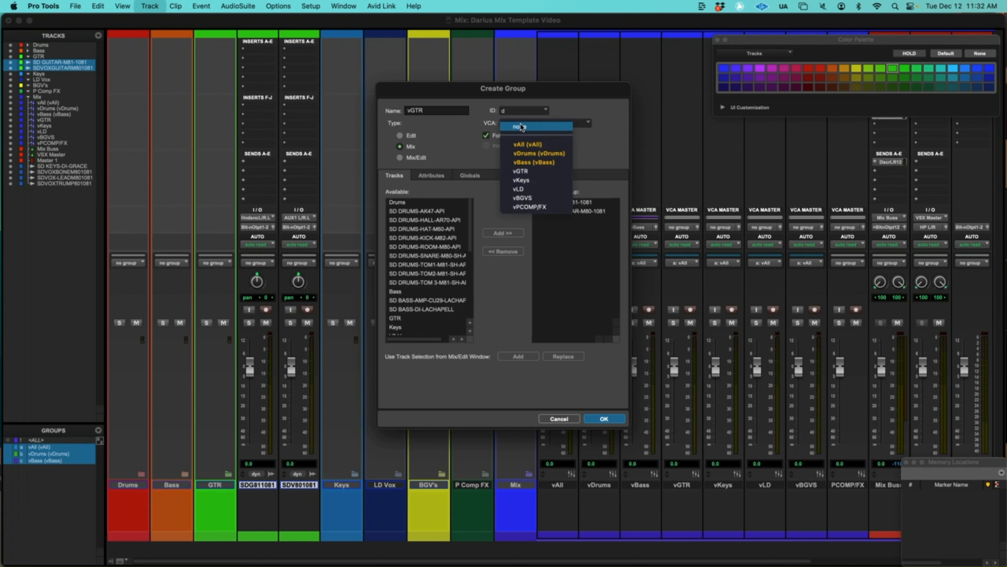
click(521, 171)
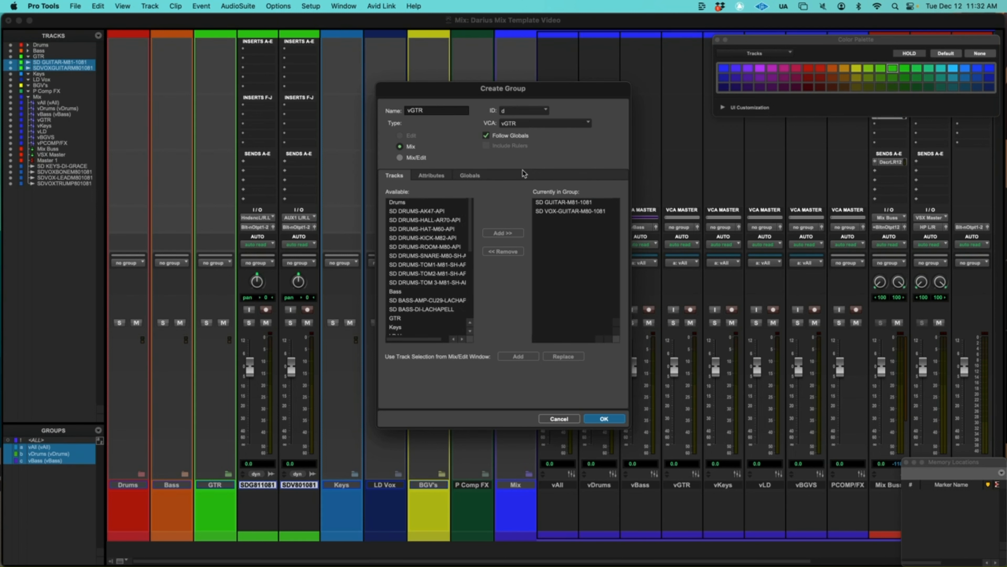
click(602, 418)
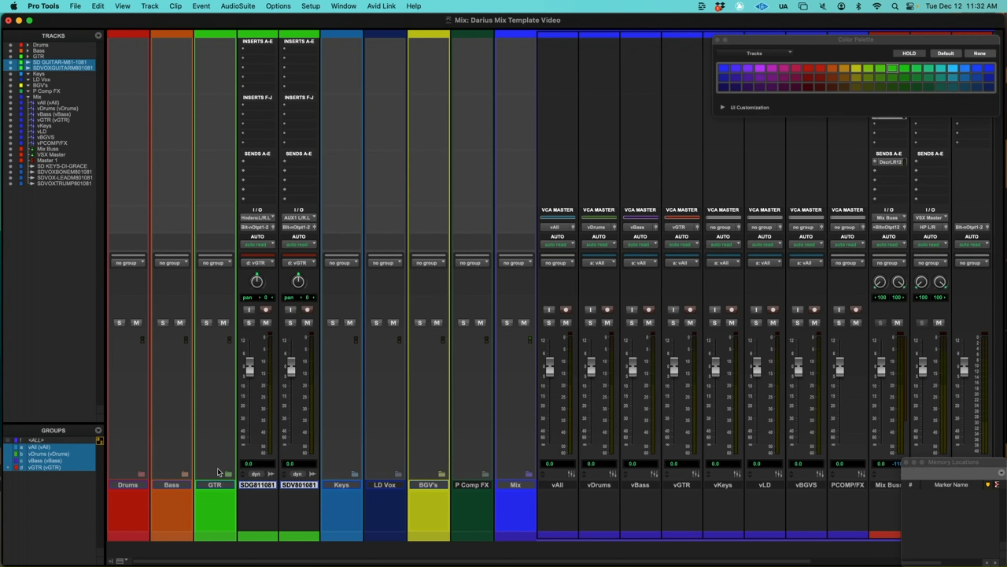
mouse_move(230, 478)
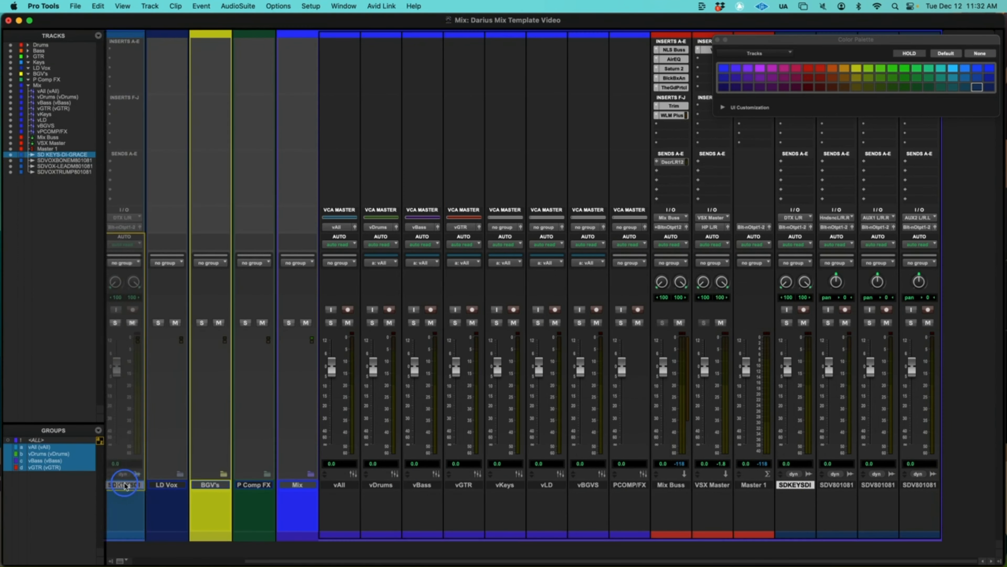
Drag the SDKEYSDI track so it nests inside the Keys folder
click(125, 484)
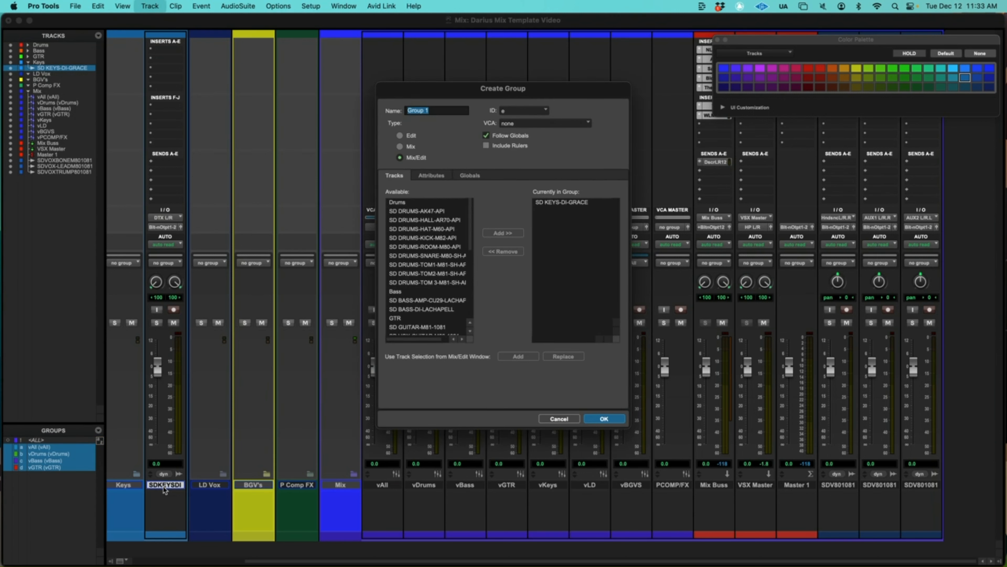
Create a Mix group named vKeys tied to the vKeys VCA and confirm it
text(v)
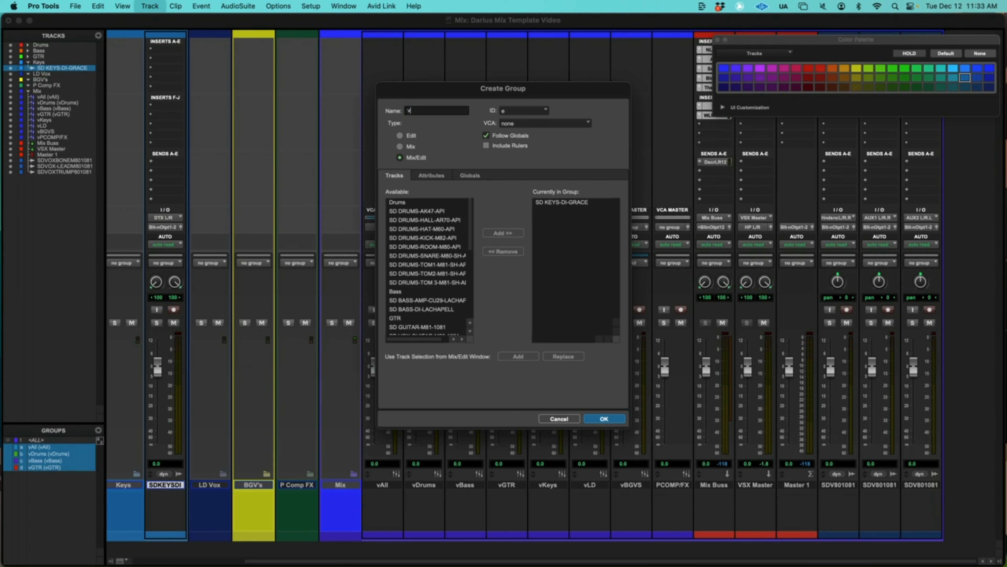
text(Keys)
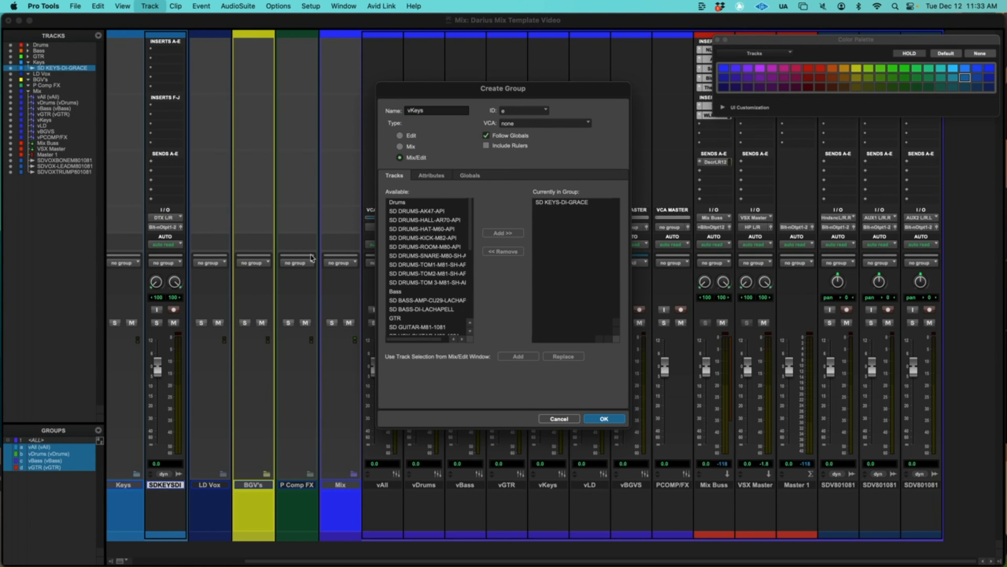
click(400, 147)
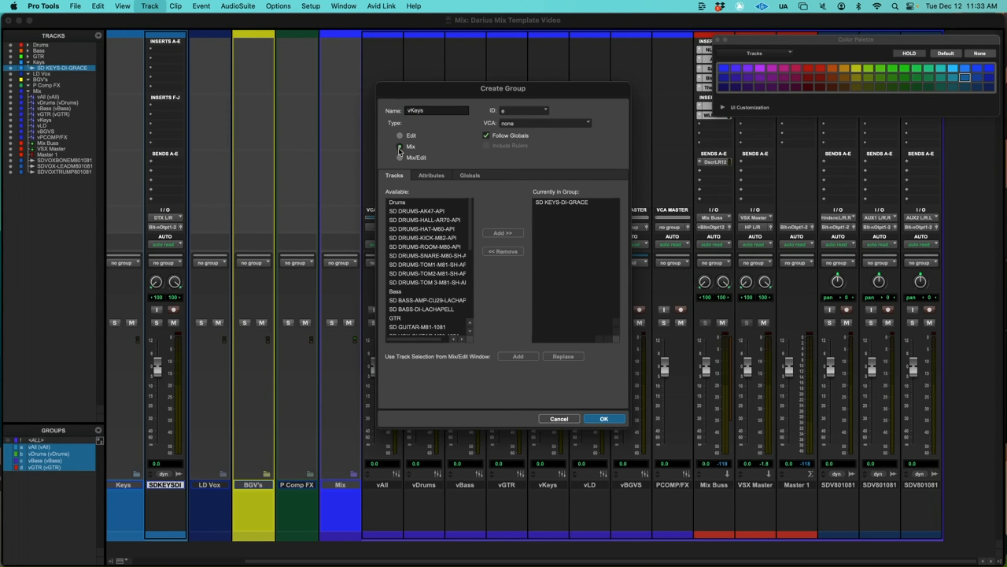
click(544, 123)
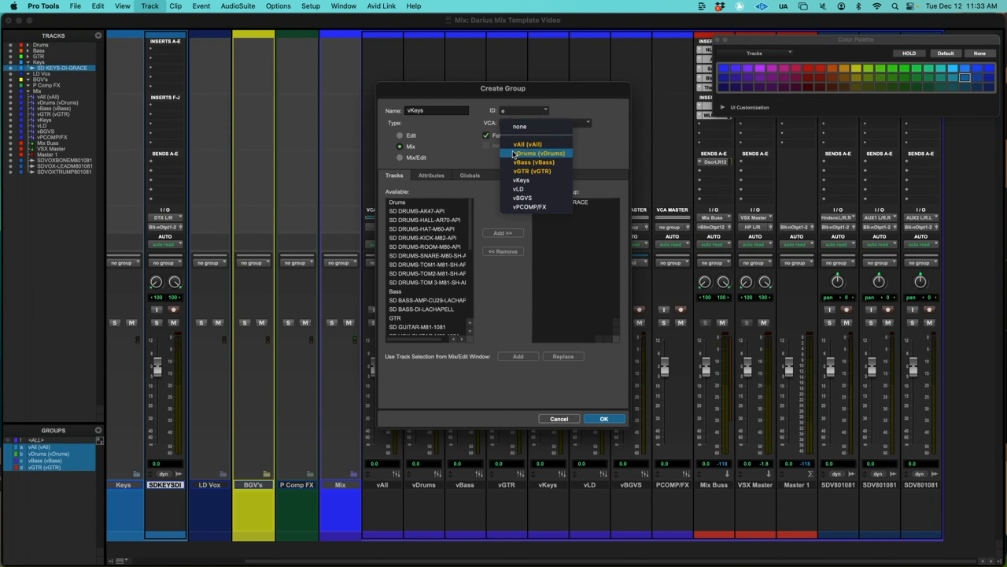
click(521, 180)
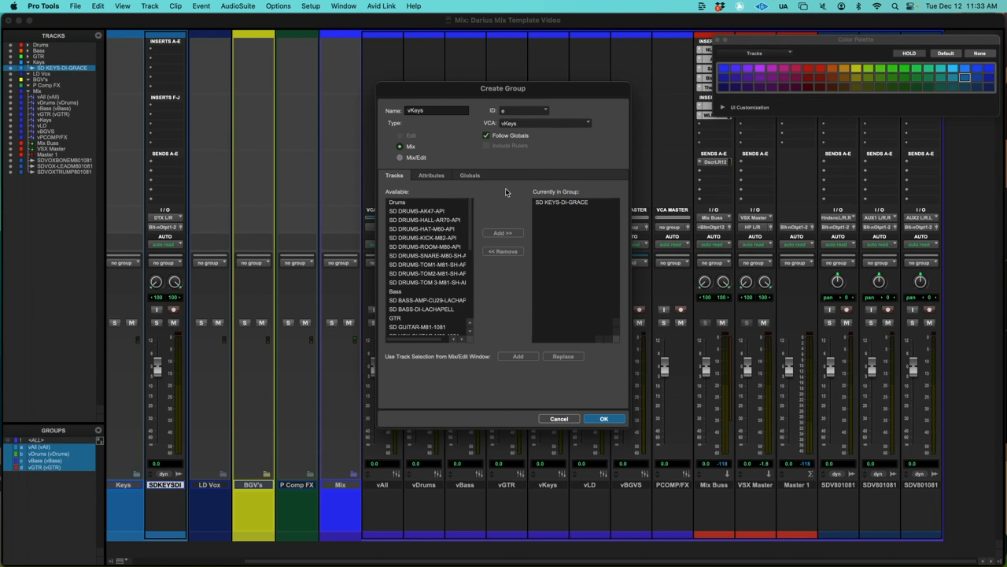
click(602, 418)
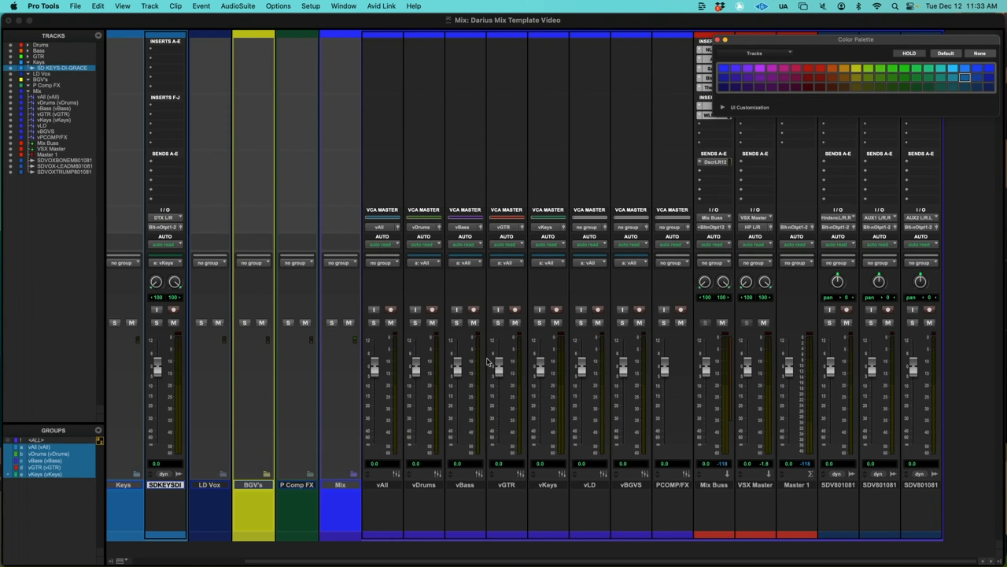
mouse_move(843, 488)
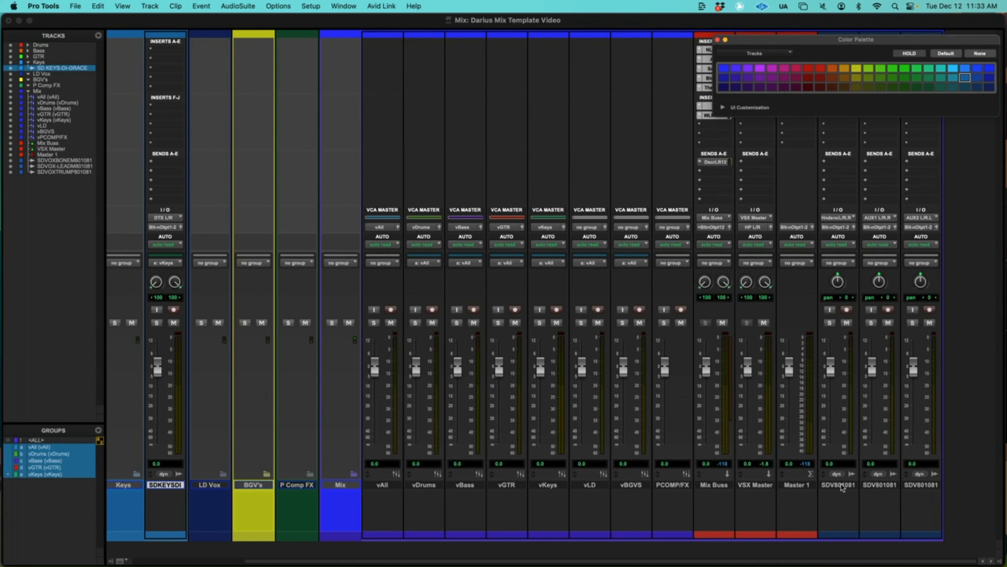
mouse_move(837, 484)
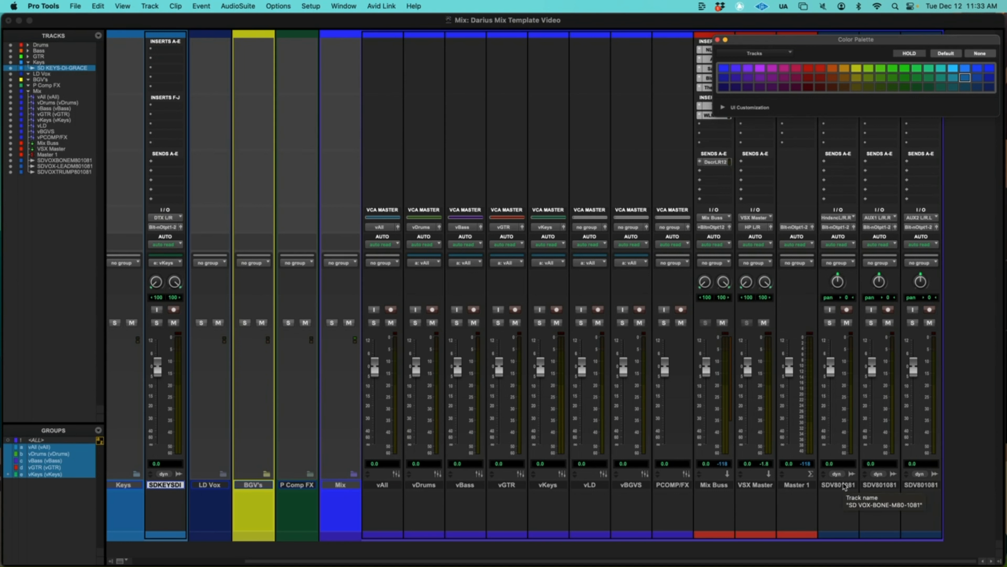
mouse_move(873, 490)
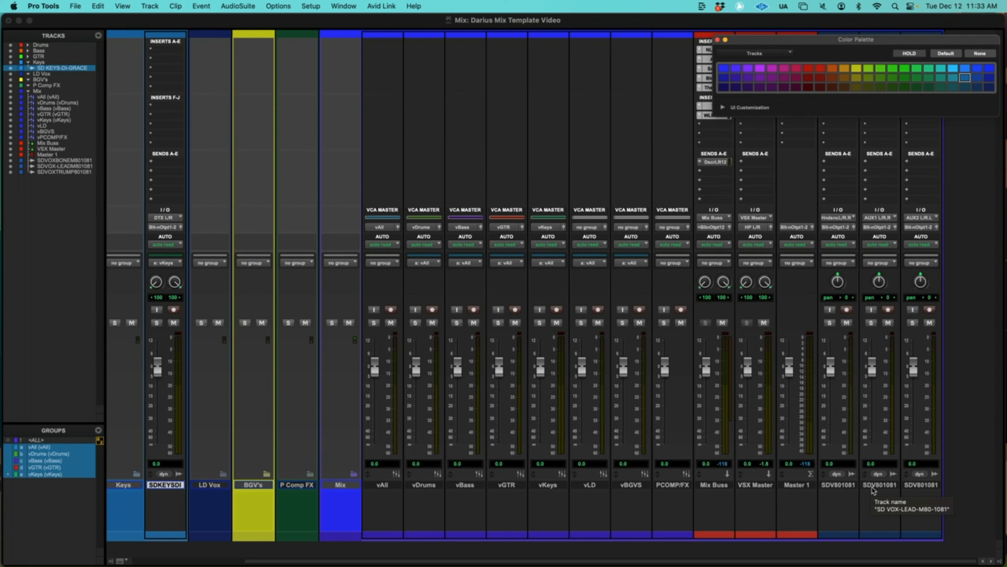
mouse_move(920, 493)
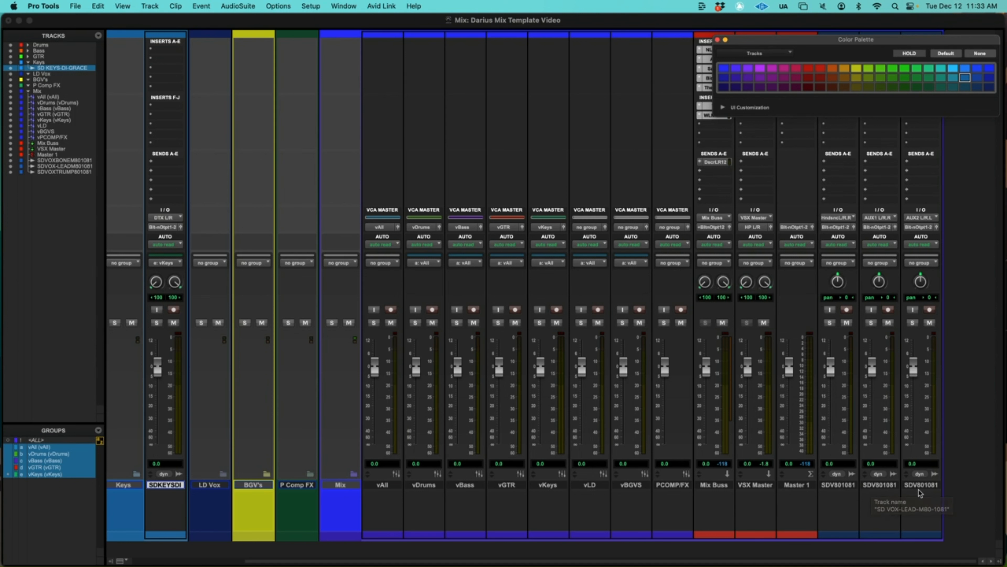
mouse_move(920, 484)
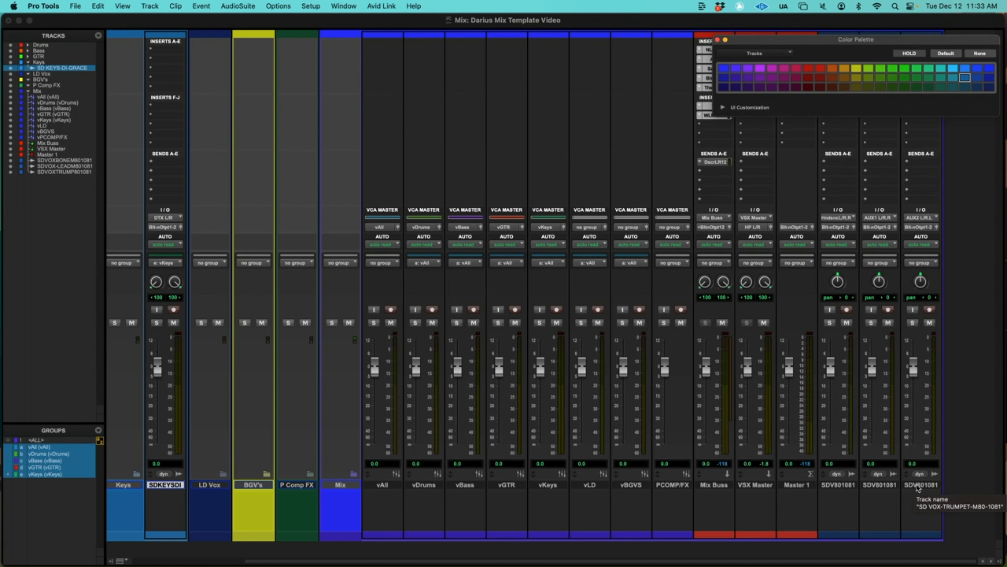
Move the SD VOX-LEAD track into the LD Vox folder
click(880, 484)
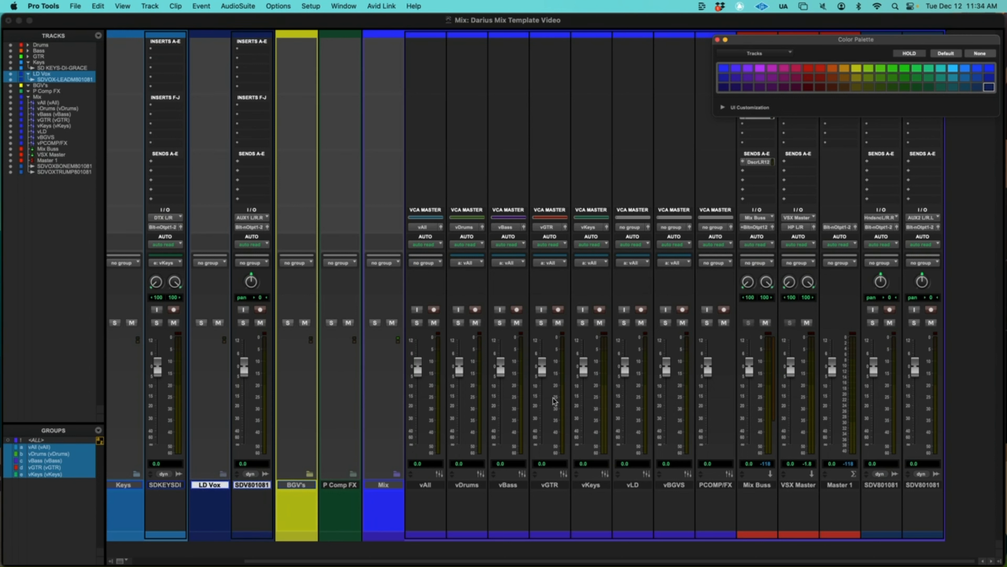
mouse_move(203, 499)
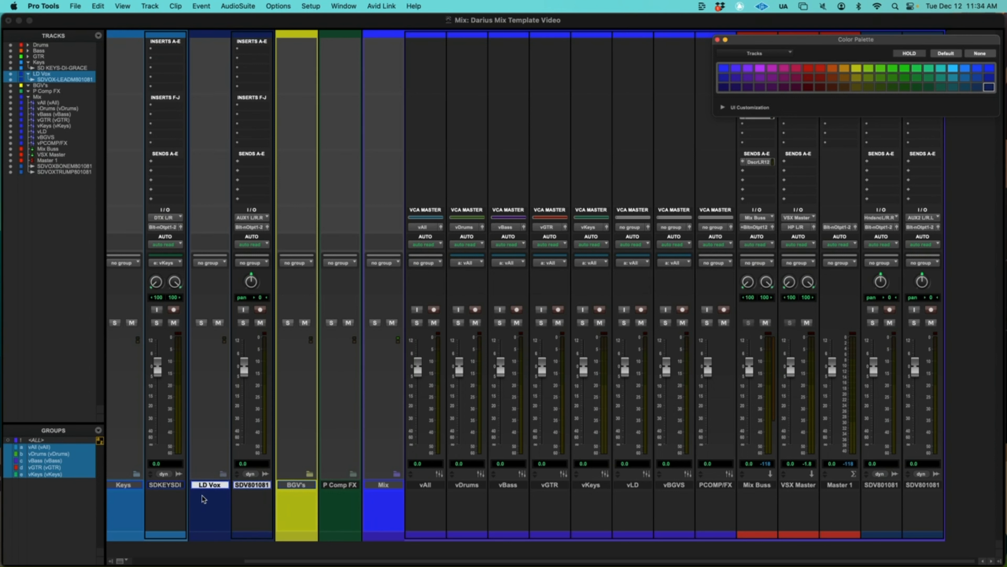
mouse_move(224, 492)
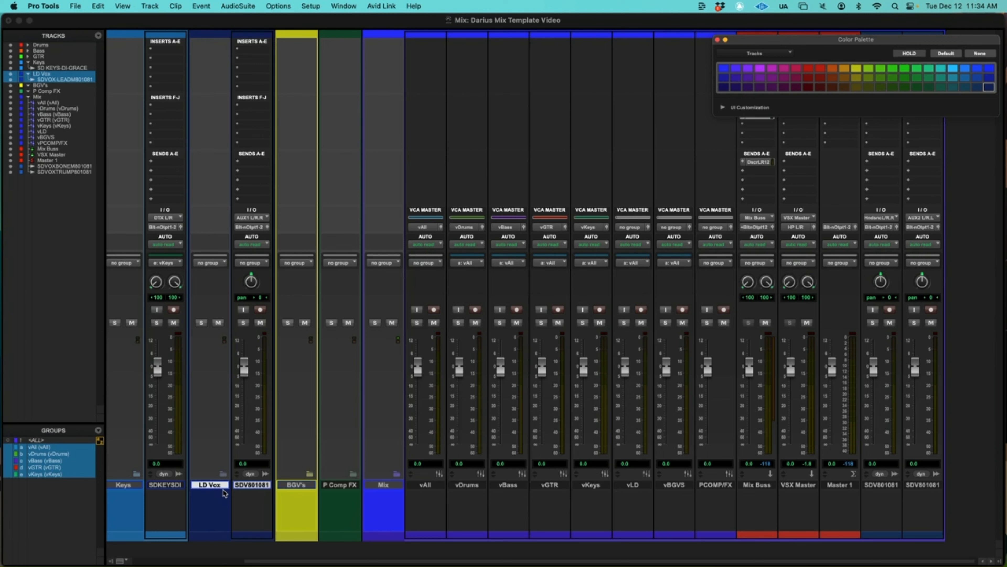
mouse_move(221, 490)
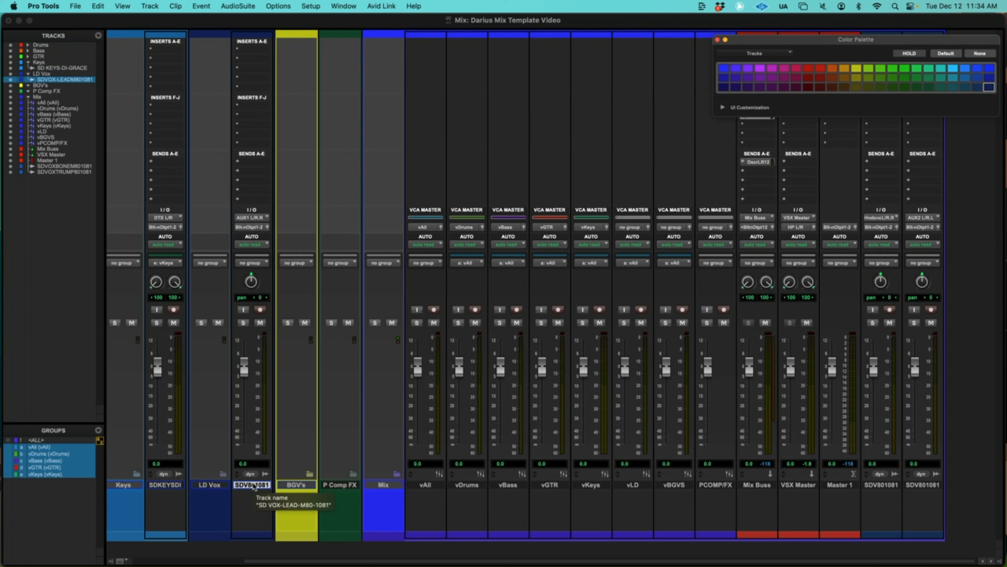
Create a Mix group named vLD linked to the vLD VCA for the lead vocal
click(149, 6)
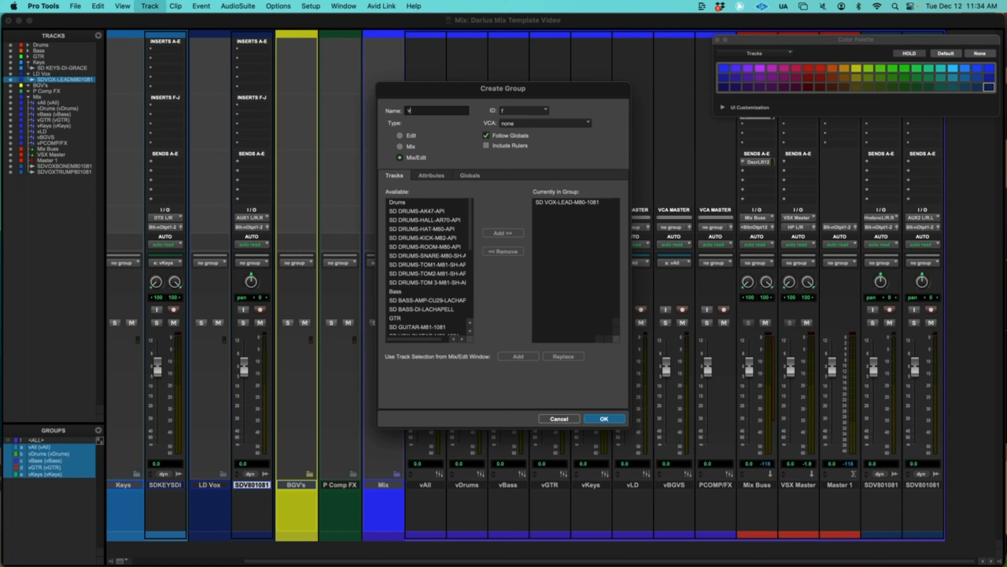
text(LD)
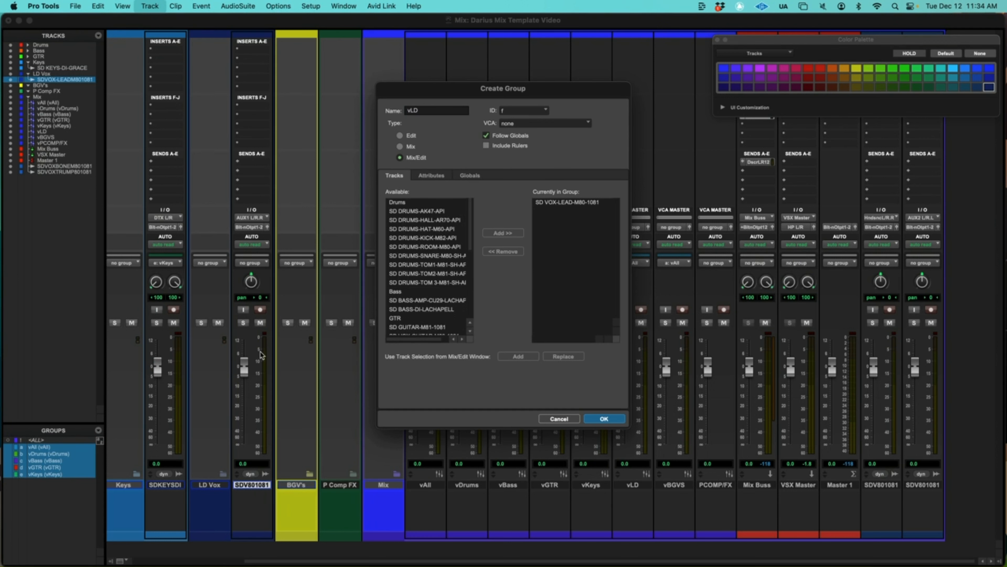
click(400, 147)
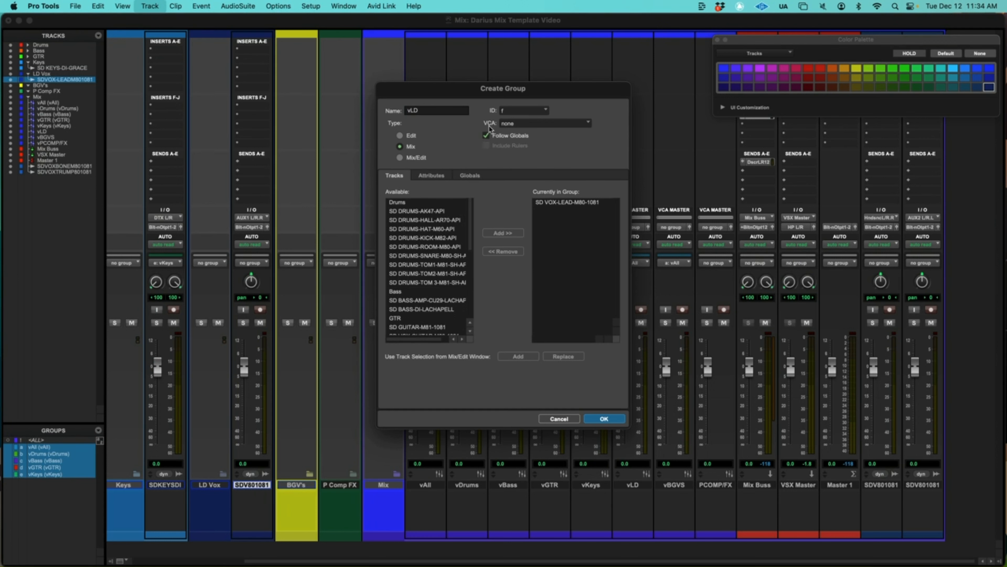
click(544, 123)
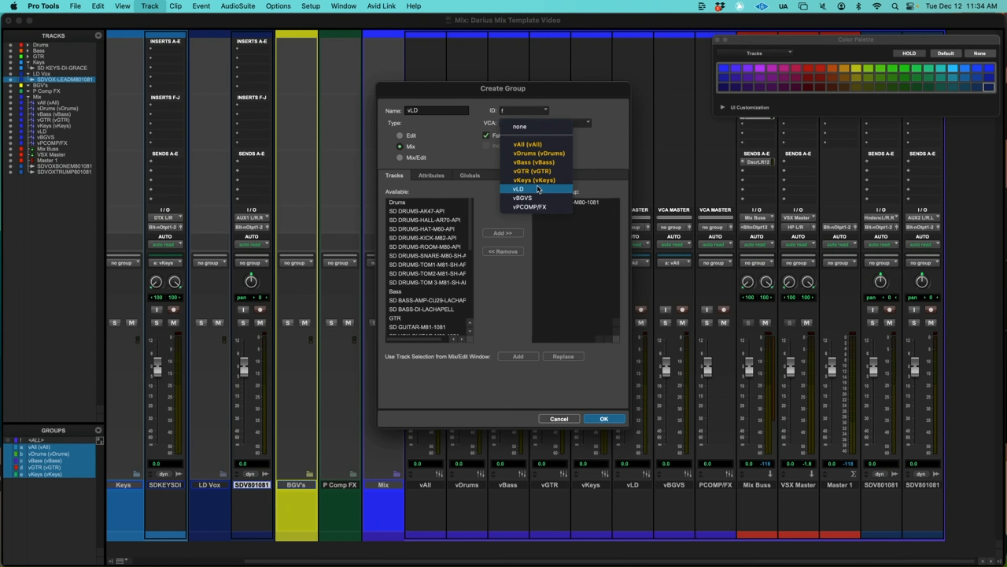
click(518, 189)
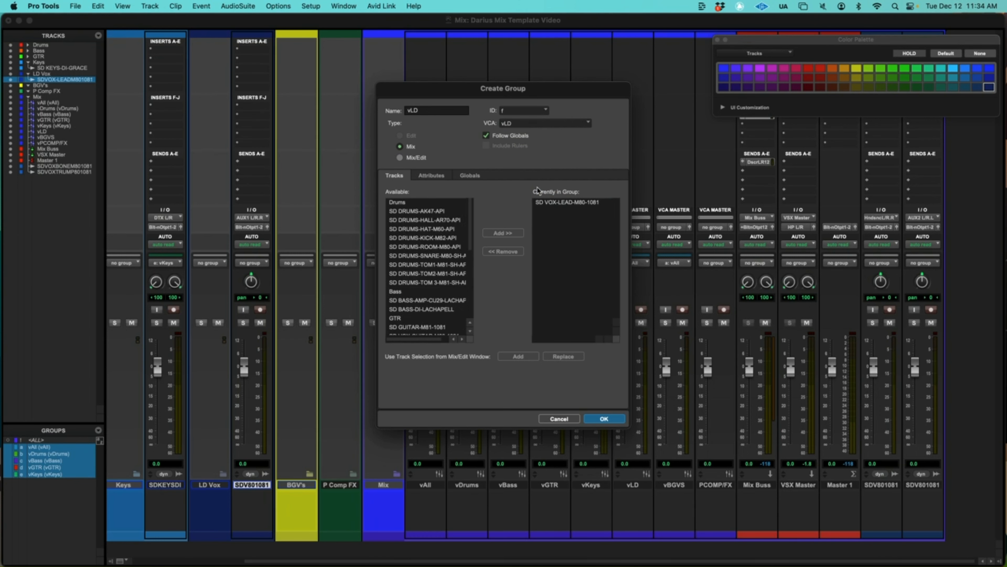
click(603, 419)
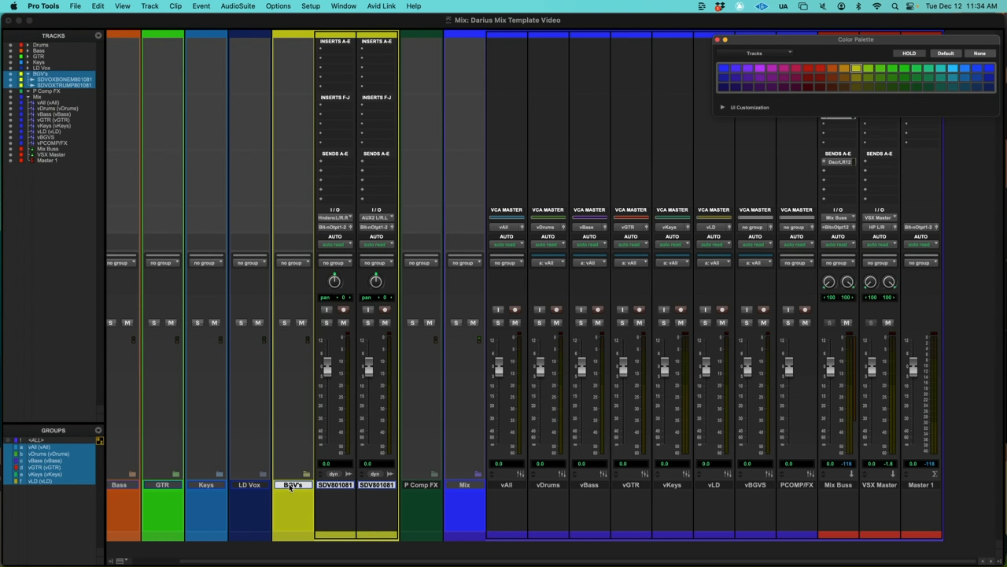
Create a Mix group named vBGVS linked to the vBGVS VCA for the background vocals
click(150, 6)
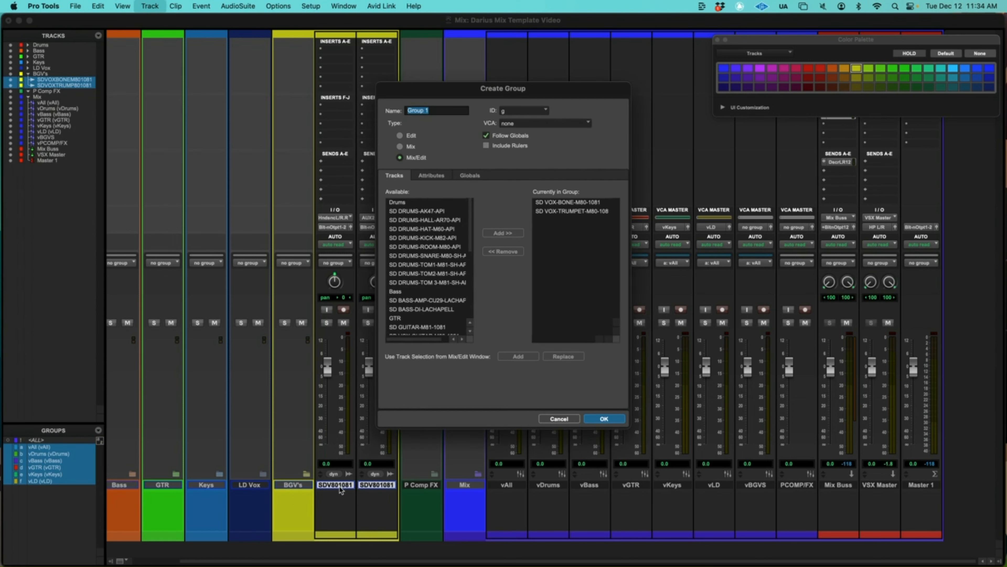
text(vBGVS)
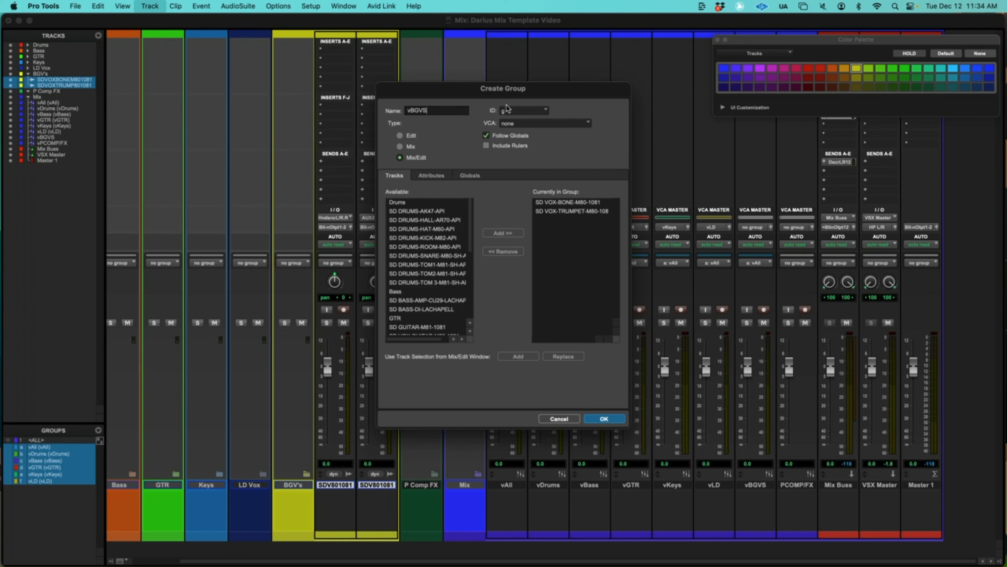
click(400, 146)
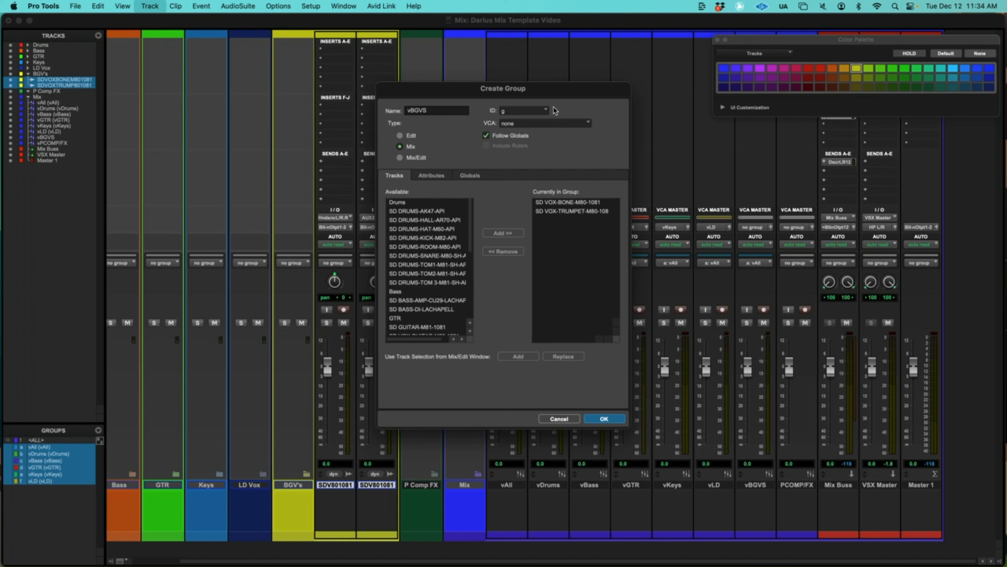
click(546, 122)
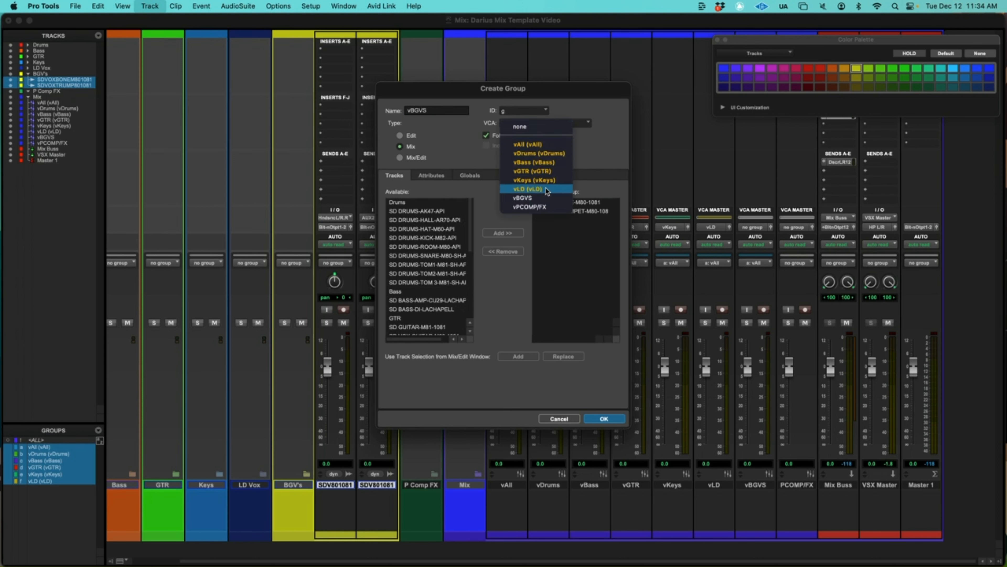
click(523, 198)
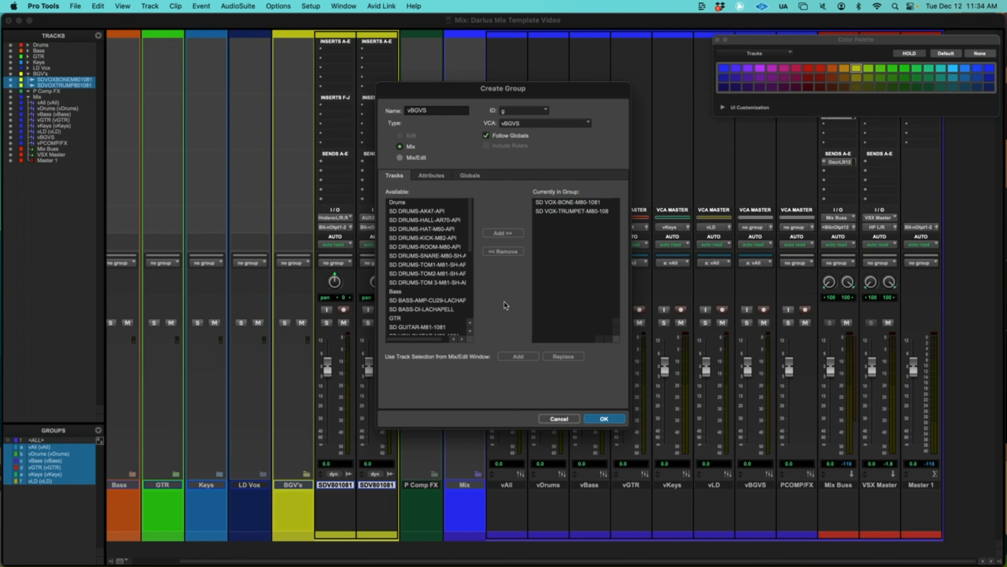
click(601, 418)
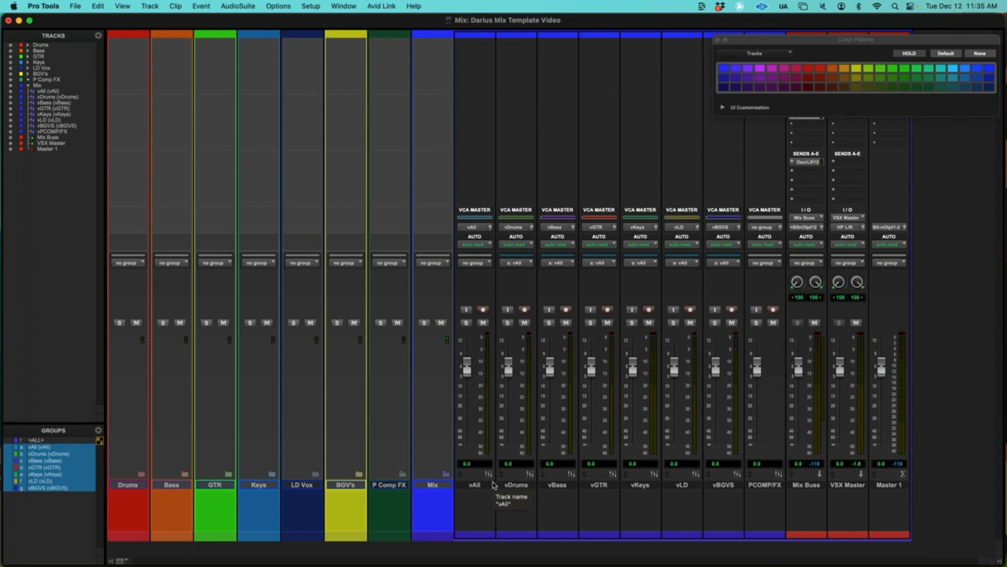
mouse_move(519, 478)
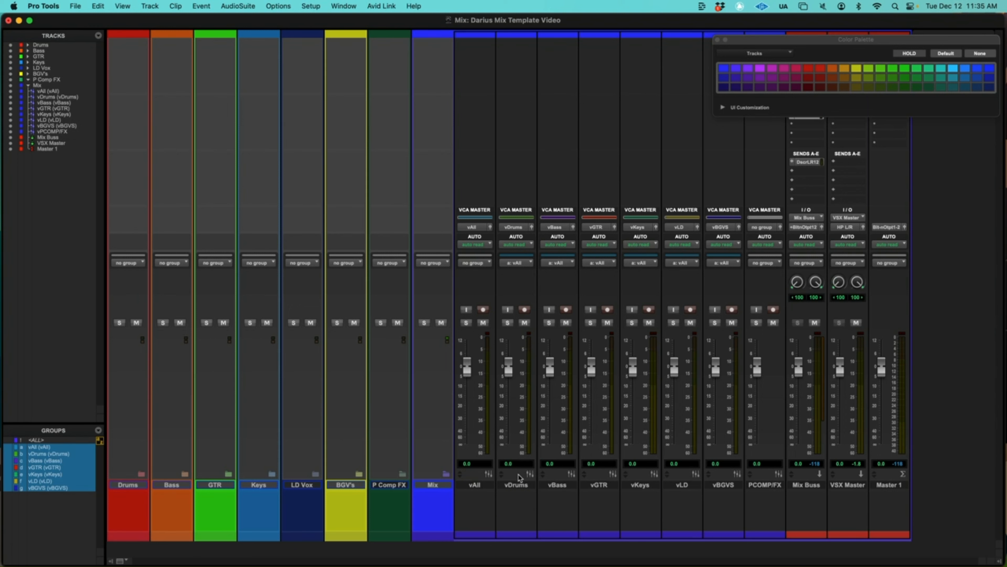
mouse_move(718, 390)
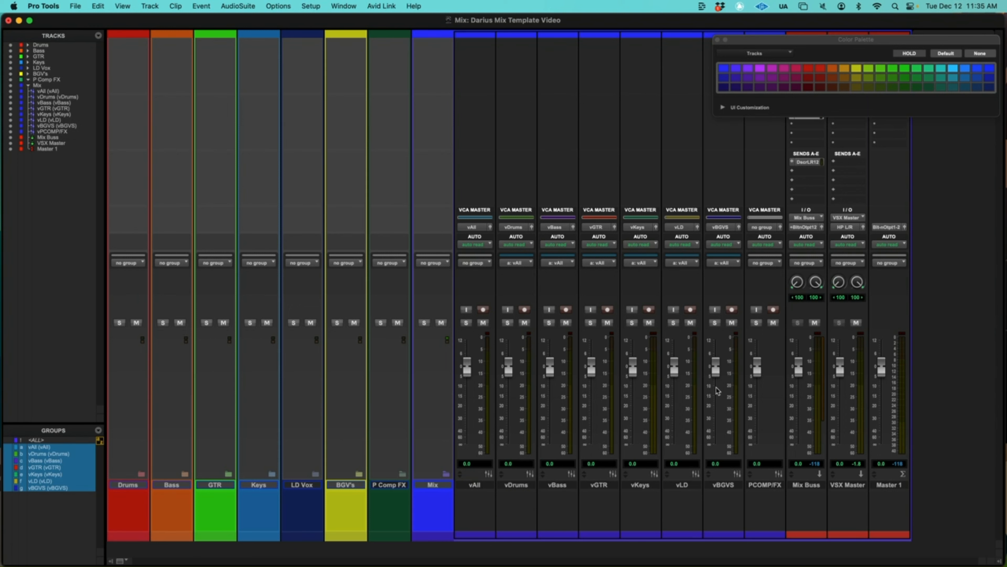
mouse_move(760, 410)
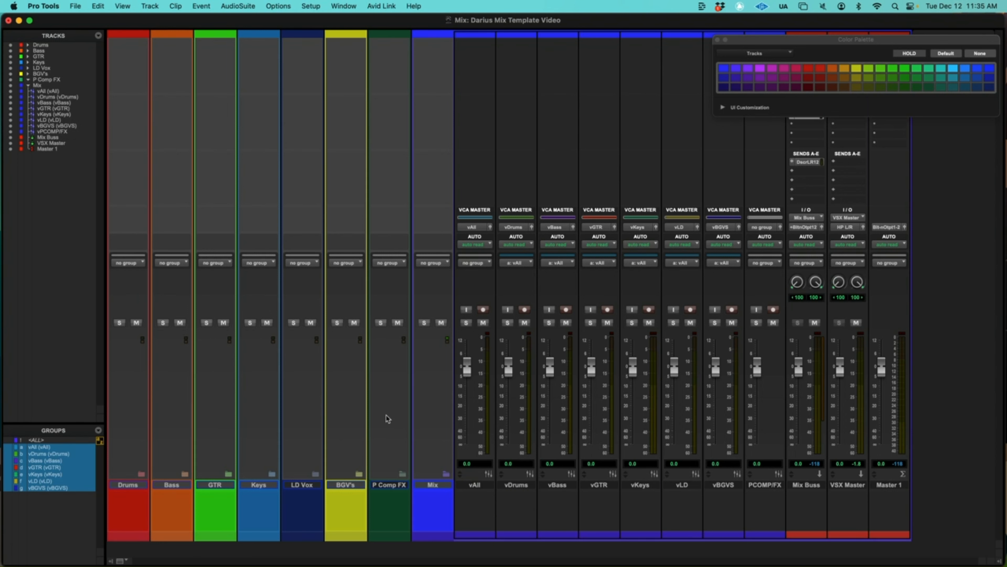
mouse_move(390, 383)
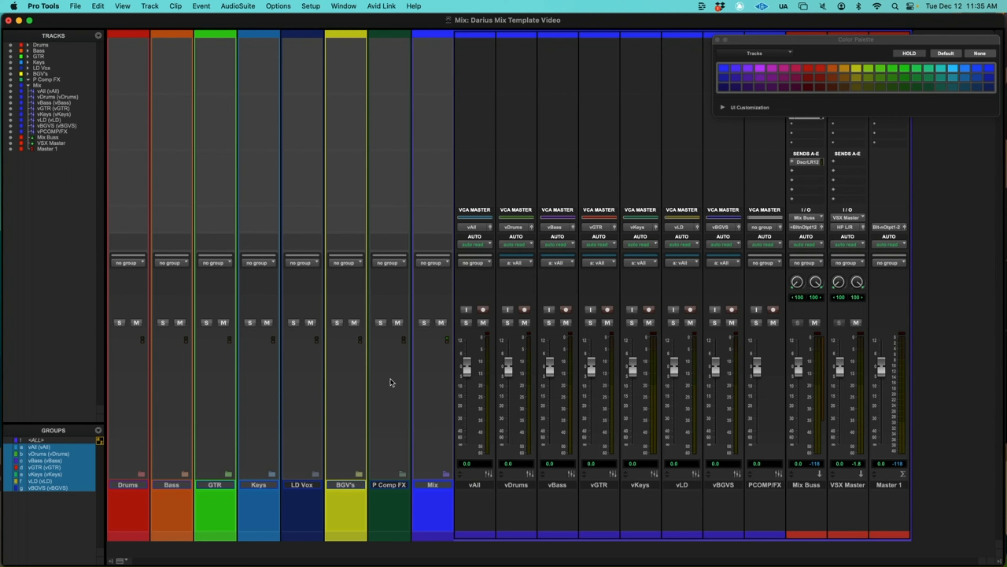
mouse_move(807, 428)
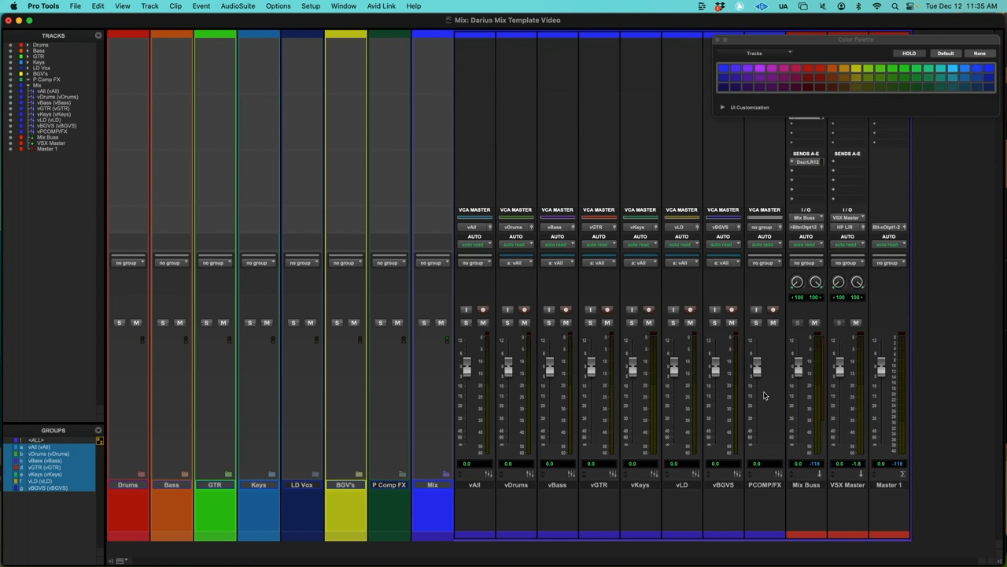
mouse_move(676, 388)
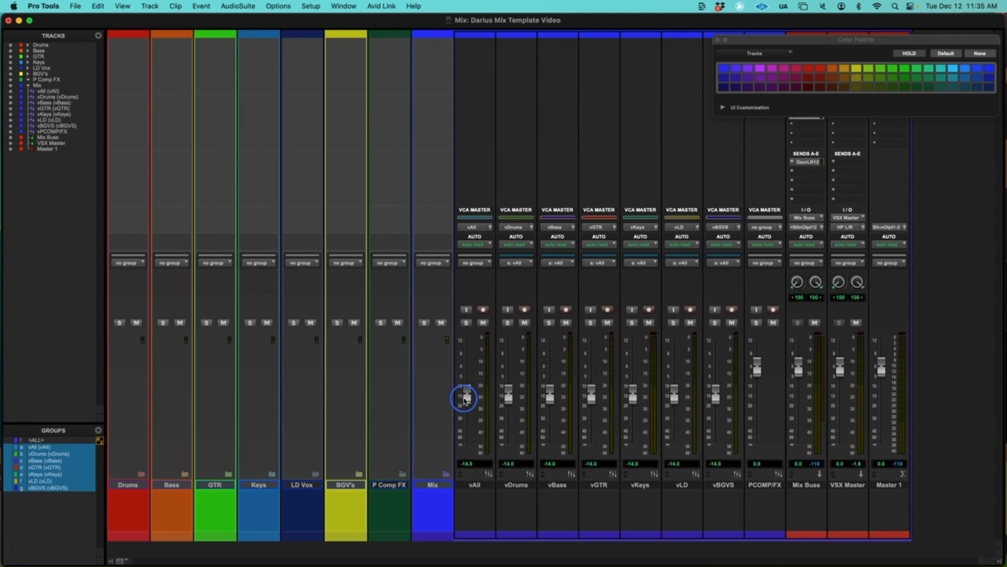
drag(466, 398, 475, 379)
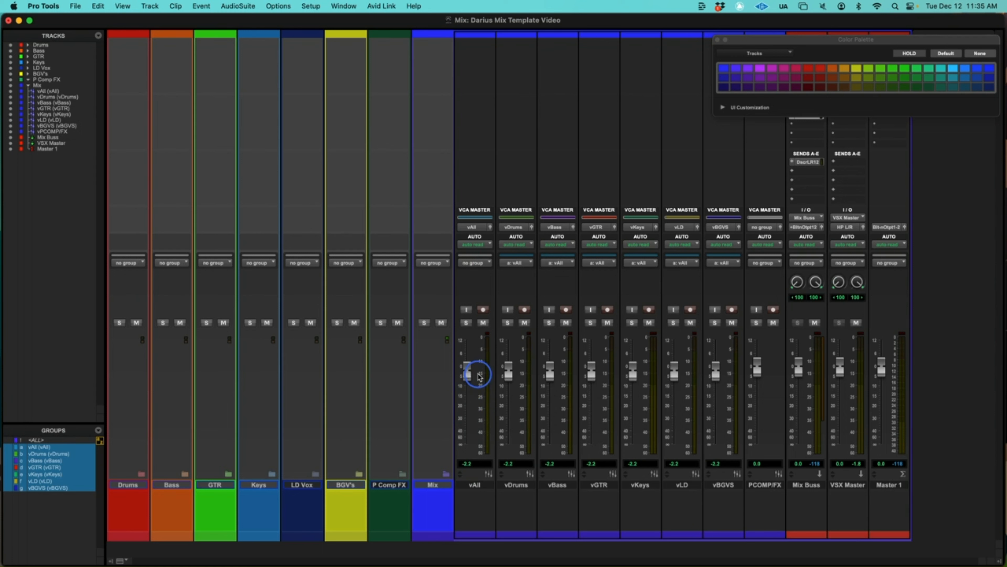
drag(477, 374, 472, 384)
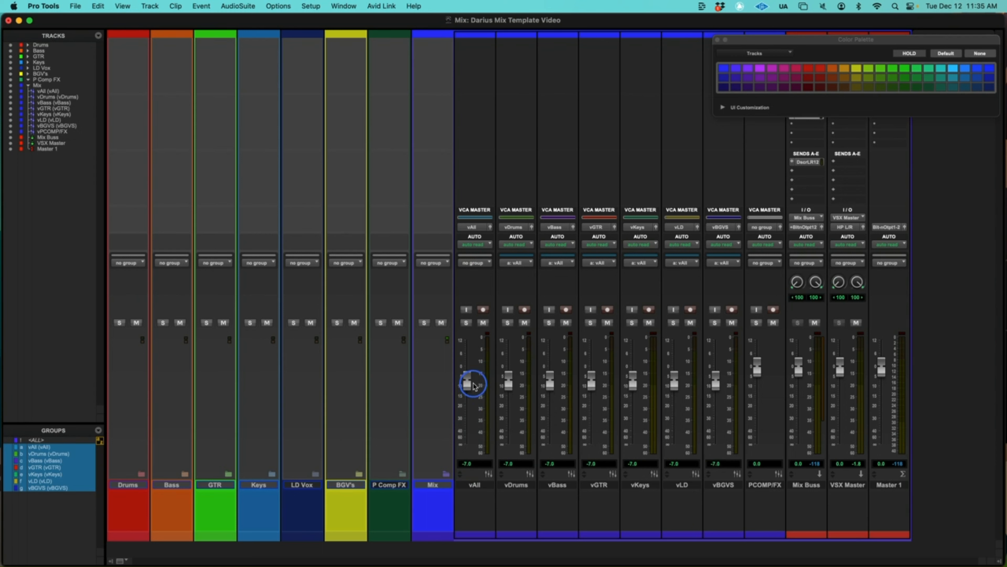
drag(472, 382, 467, 393)
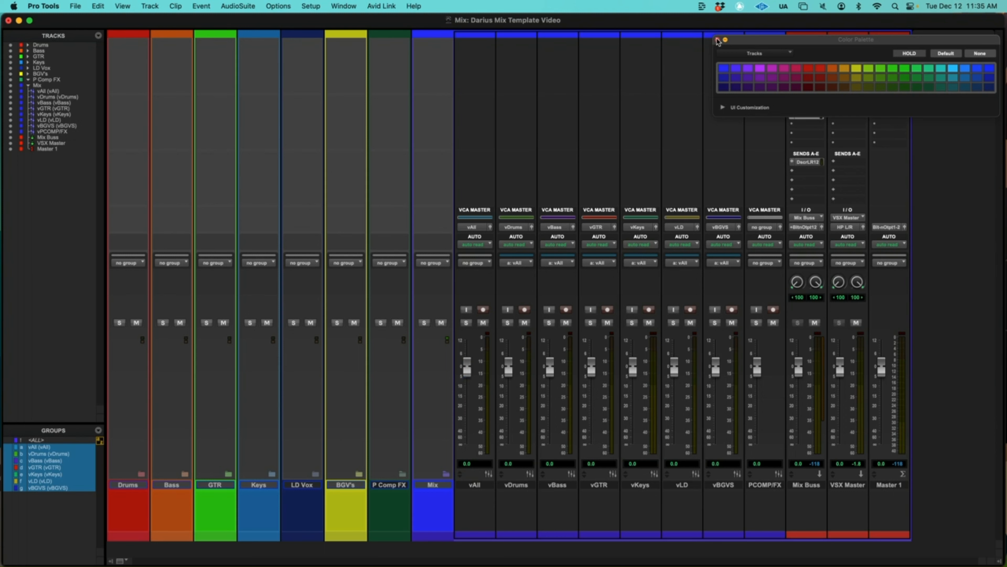
Close the Color Palette window to reveal the full mixer
click(720, 40)
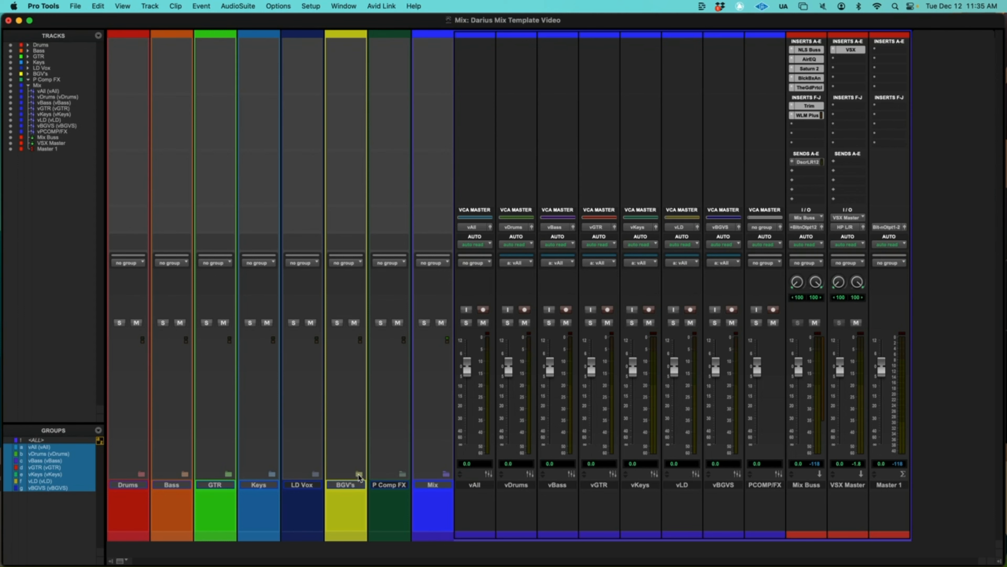
mouse_move(358, 476)
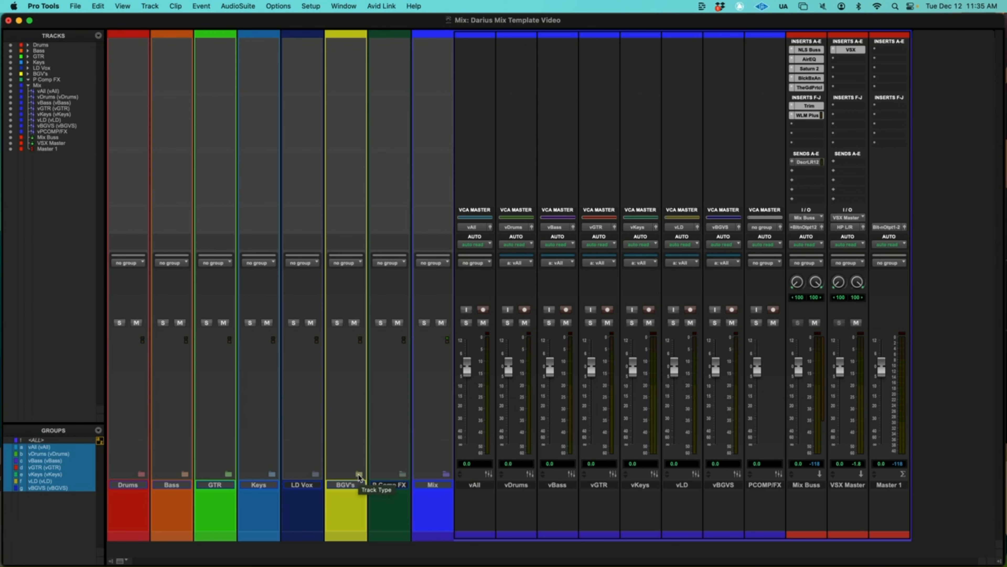